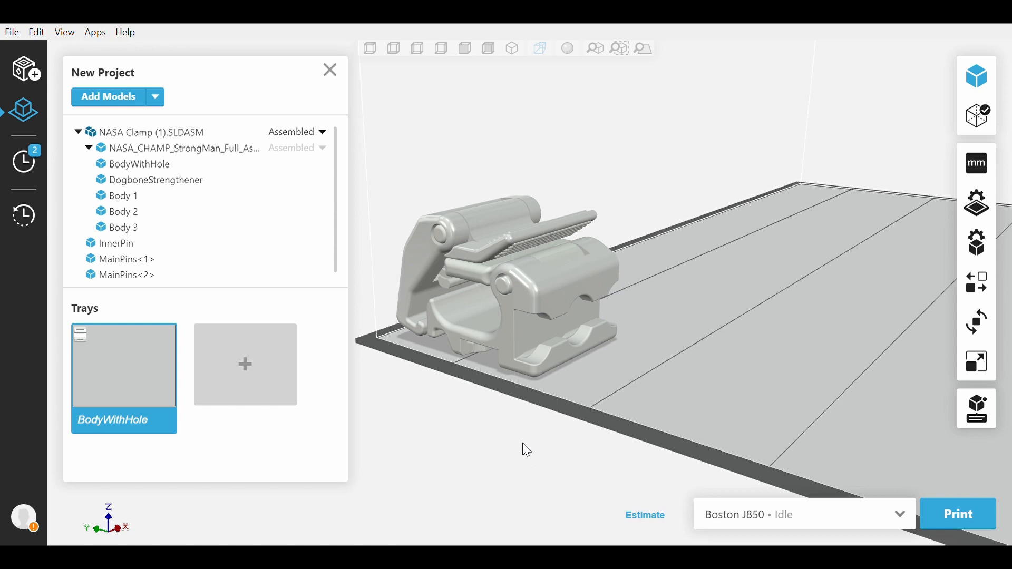
{"action": "mouse_move", "coordinate": [487, 420]}
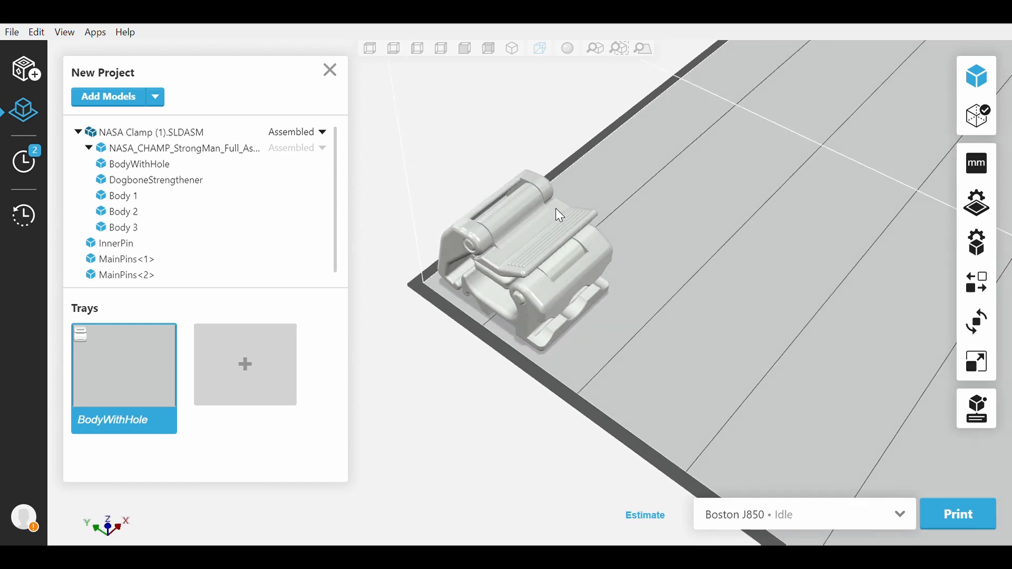
Show the tray's loaded Vero materials and SUP706 support in Tray Settings.
{"action": "left_click_drag", "start_coordinate": [558, 213], "coordinate": [574, 164]}
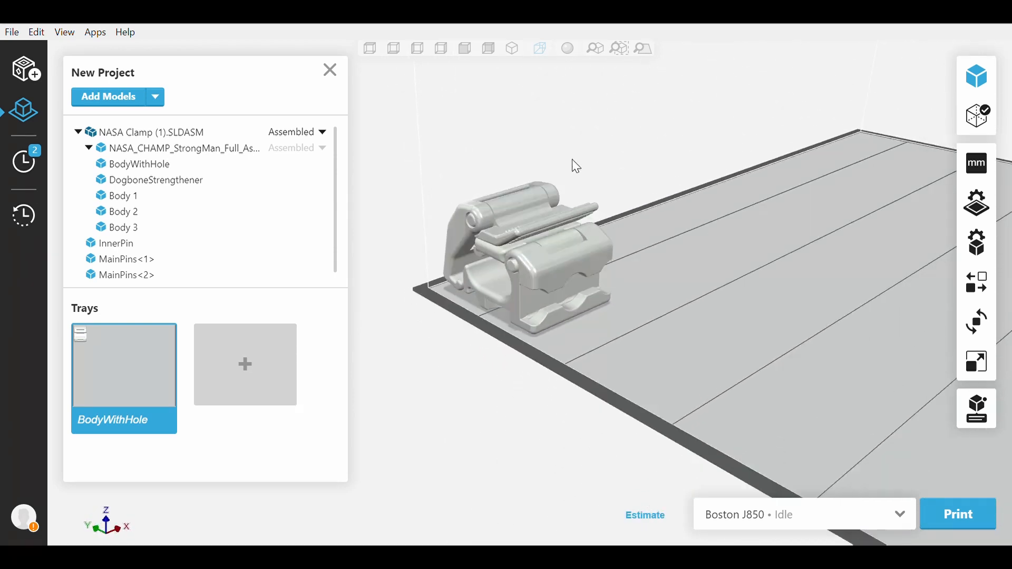
{"action": "left_click_drag", "start_coordinate": [575, 164], "coordinate": [701, 34]}
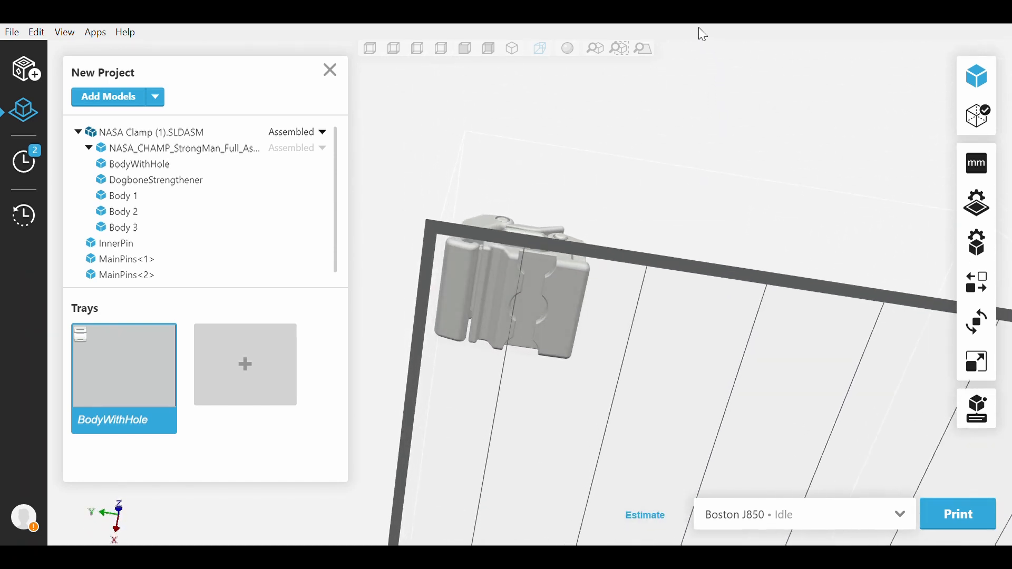
{"action": "left_click", "coordinate": [121, 195]}
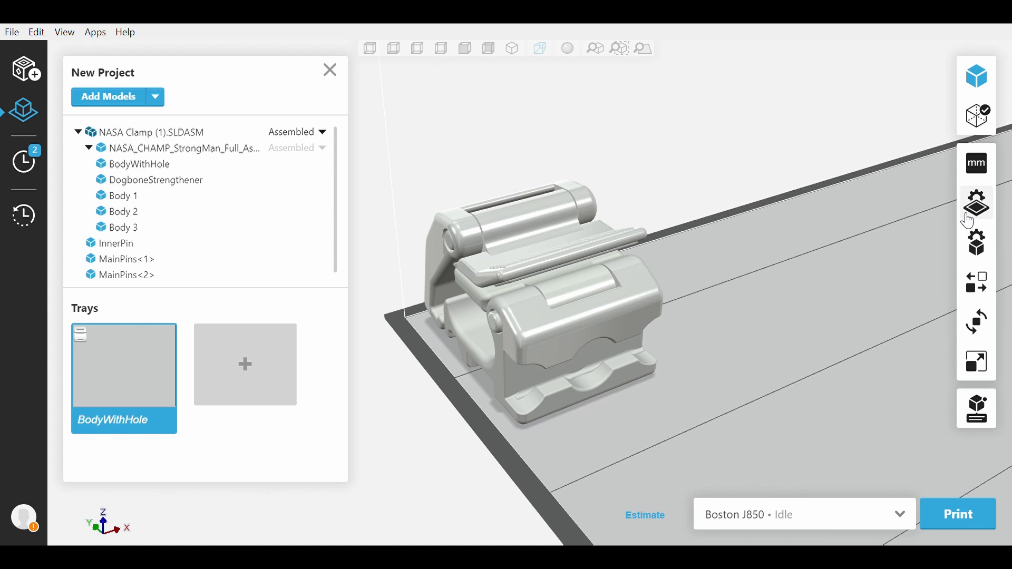
{"action": "left_click", "coordinate": [977, 204]}
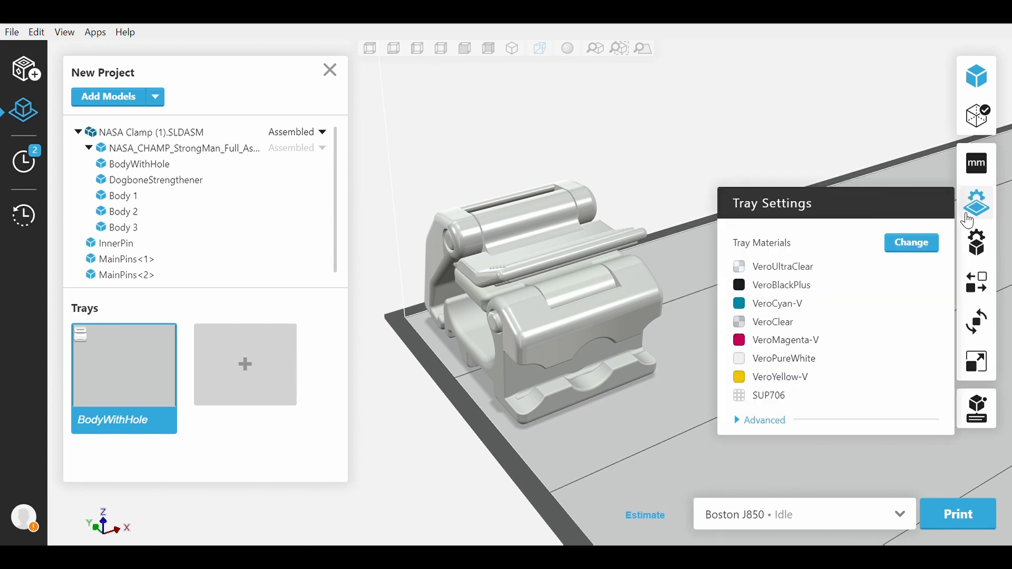
{"action": "mouse_move", "coordinate": [818, 398]}
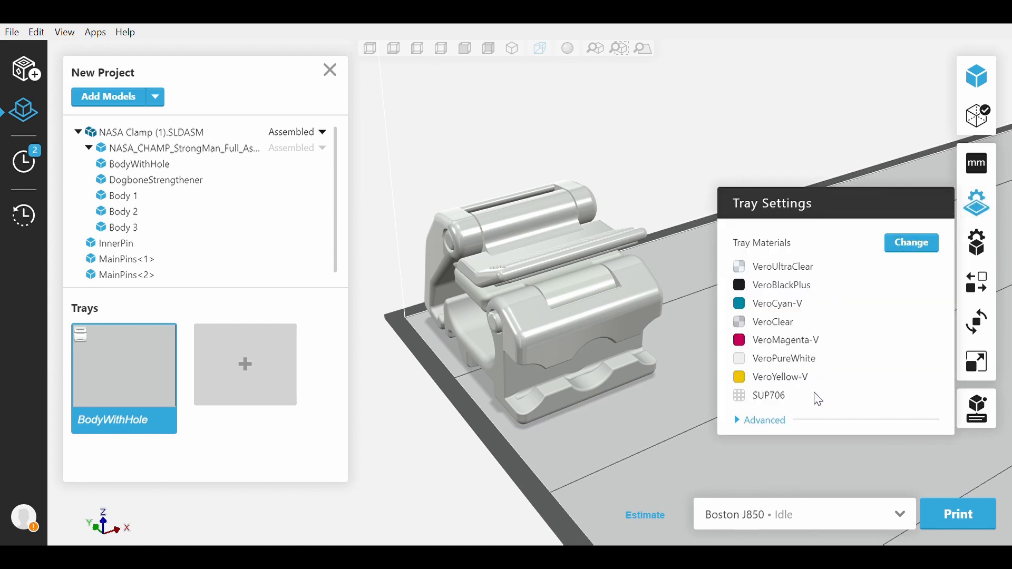
{"action": "mouse_move", "coordinate": [755, 450]}
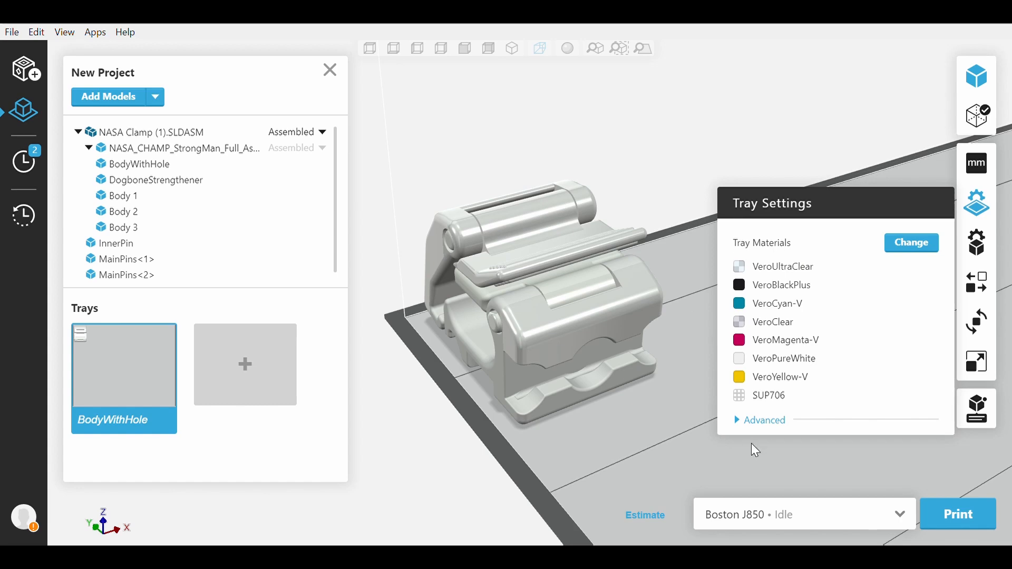
{"action": "mouse_move", "coordinate": [900, 259]}
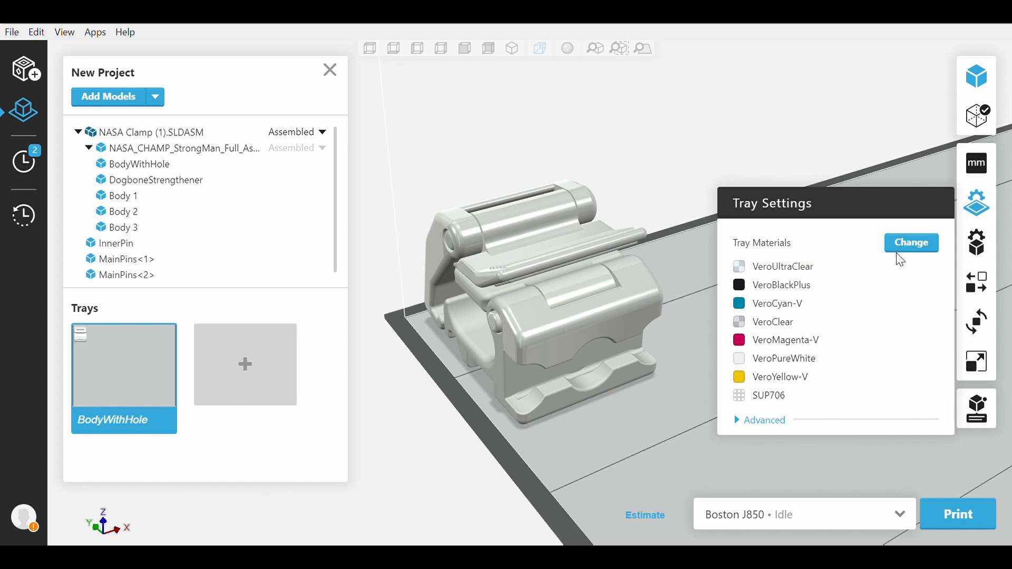
Save the seven Vero materials and SUP706 support unchanged, then close Tray Settings.
{"action": "left_click", "coordinate": [911, 242]}
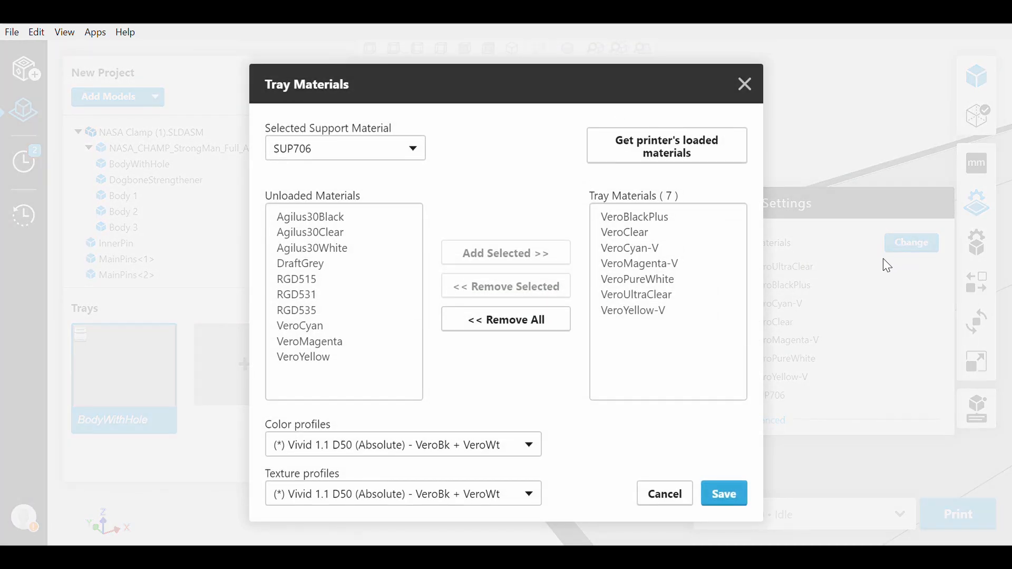
{"action": "mouse_move", "coordinate": [354, 345]}
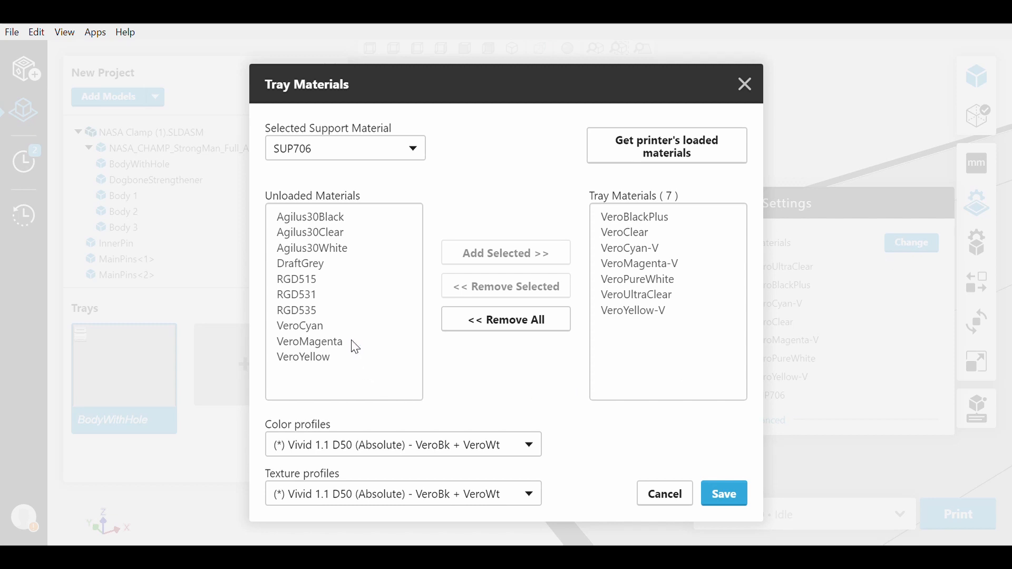
{"action": "mouse_move", "coordinate": [360, 227]}
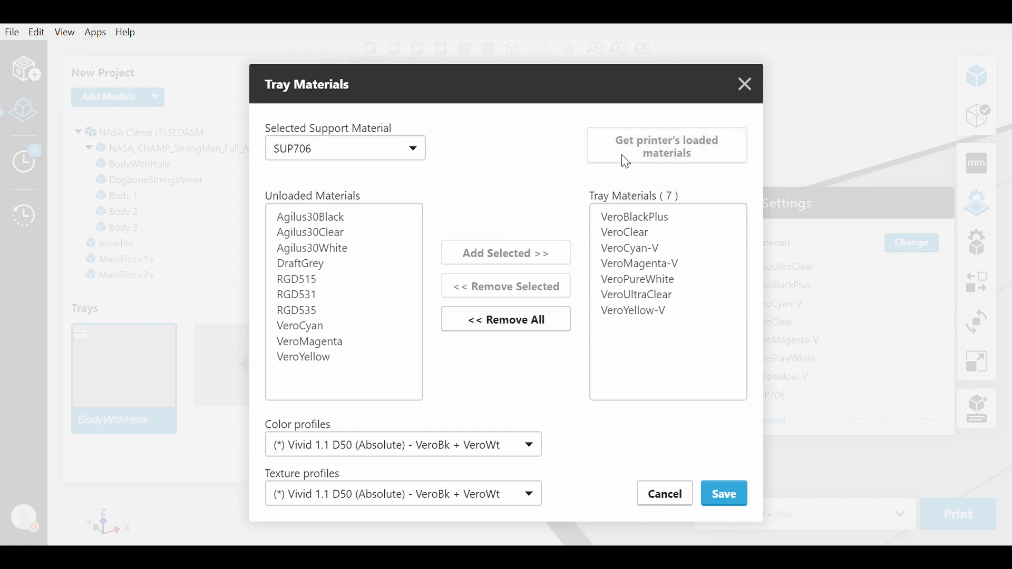
{"action": "mouse_move", "coordinate": [619, 178]}
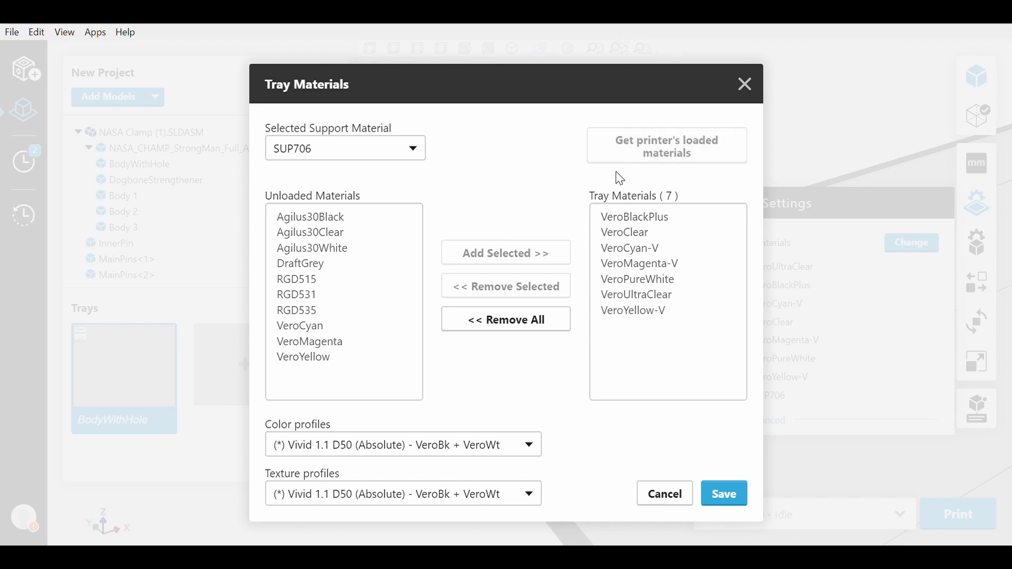
{"action": "mouse_move", "coordinate": [613, 288]}
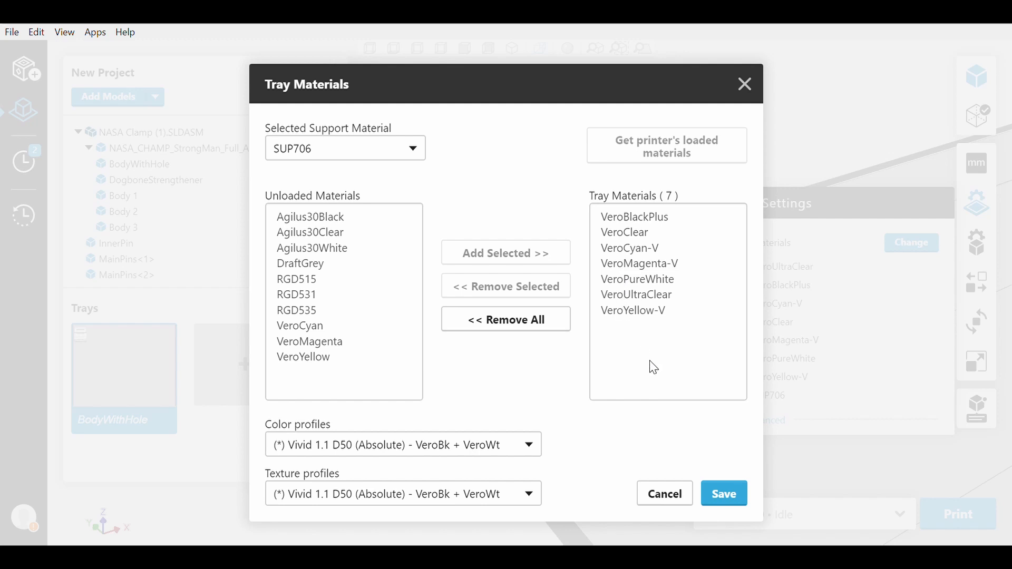
{"action": "left_click", "coordinate": [722, 493]}
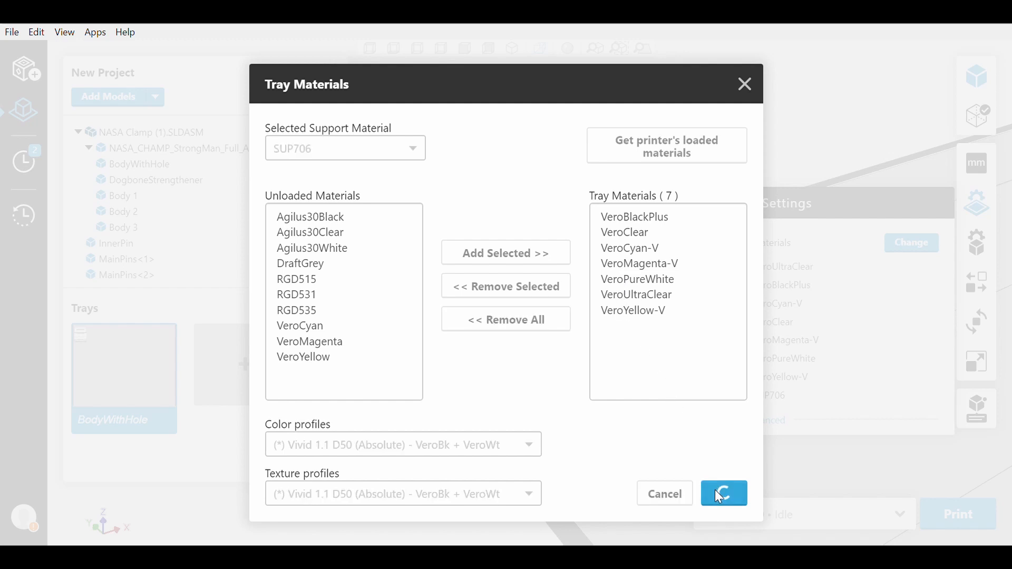
{"action": "left_click", "coordinate": [723, 494]}
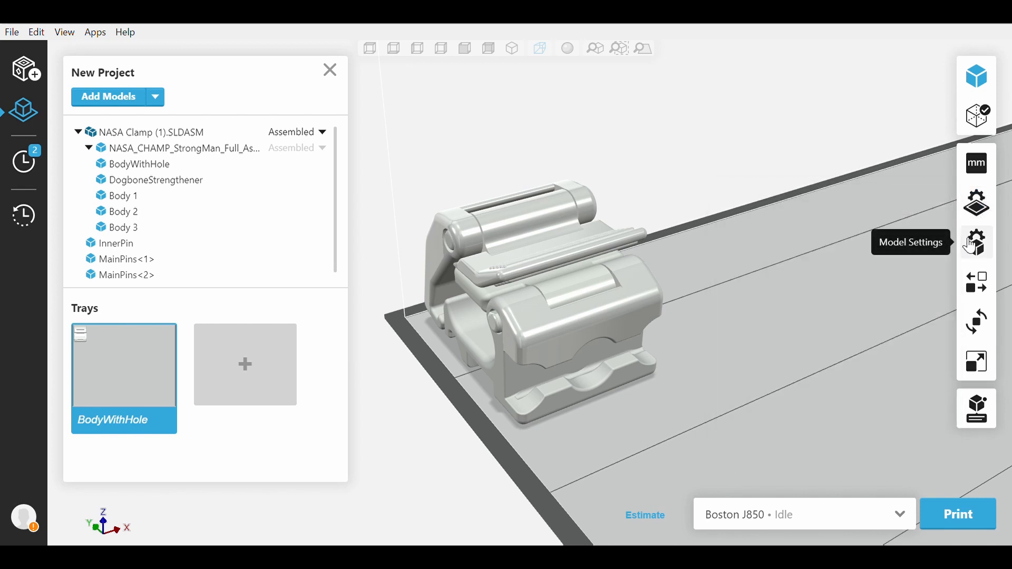
Select BodyWithHole in Model Settings and list its Model Material colouring methods.
{"action": "left_click", "coordinate": [976, 242]}
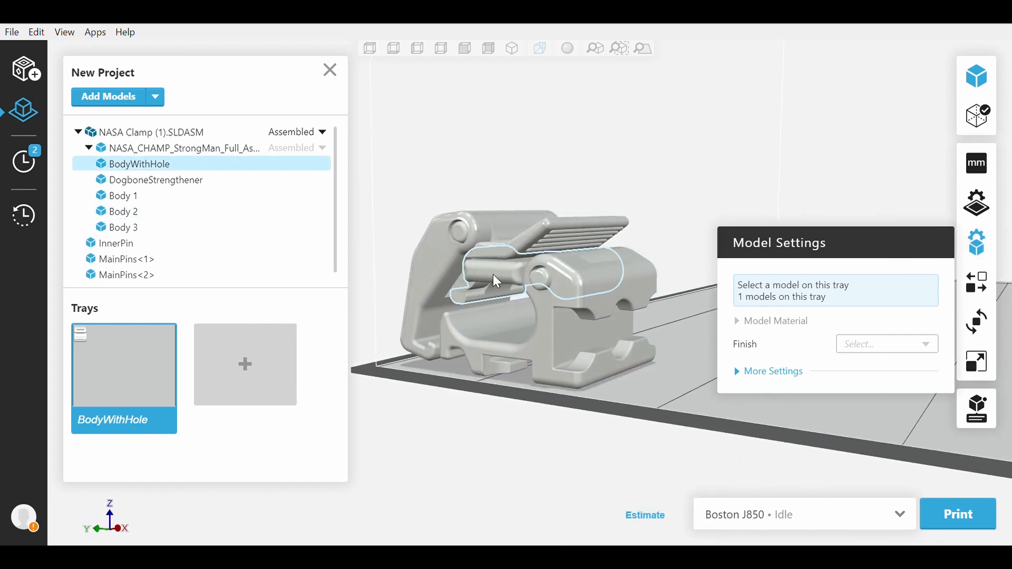
{"action": "left_click", "coordinate": [510, 277]}
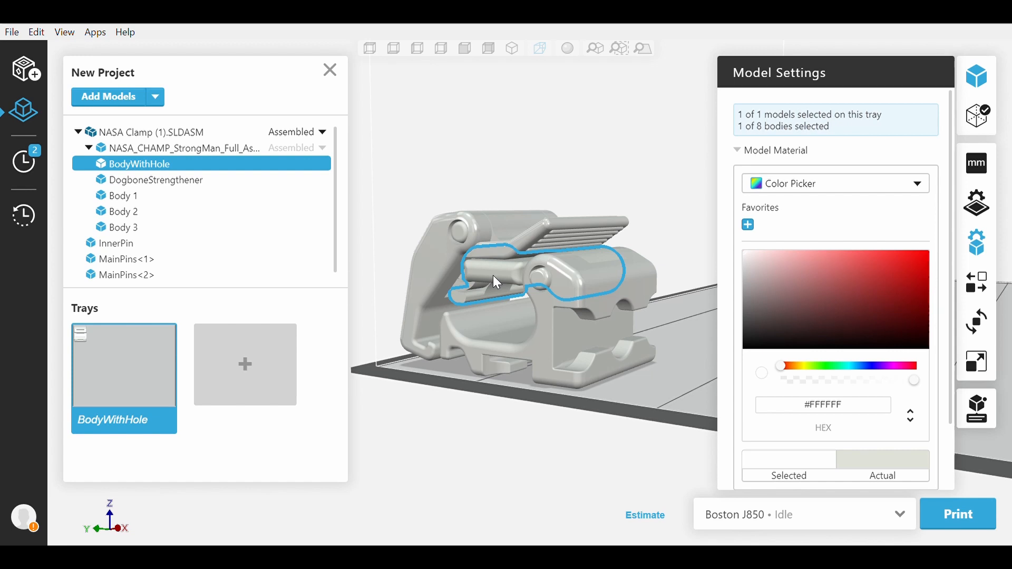
{"action": "left_click", "coordinate": [914, 184]}
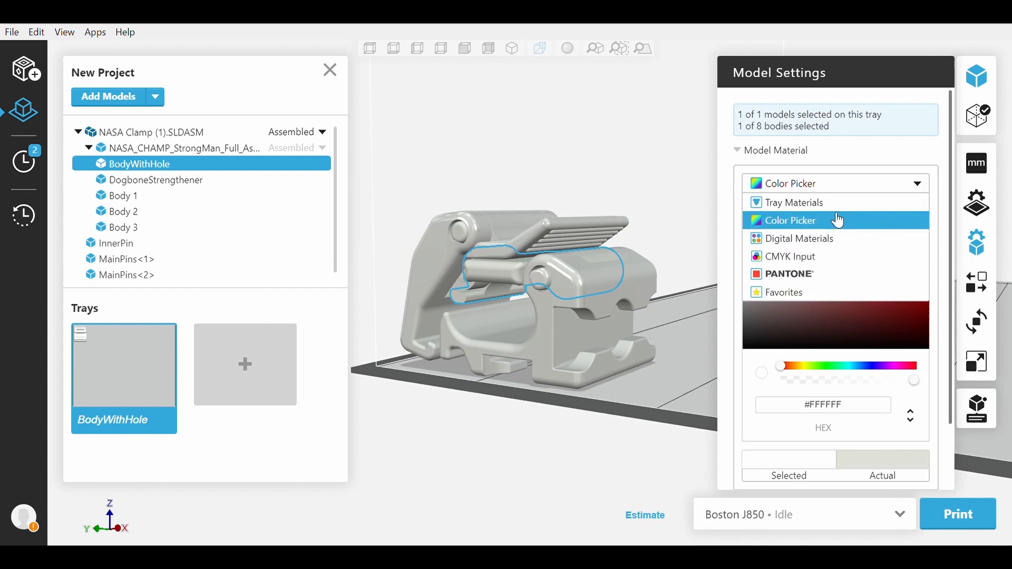
Apply VeroCyan-V from Tray Materials to BodyWithHole and add it to Favorites.
{"action": "left_click", "coordinate": [793, 202]}
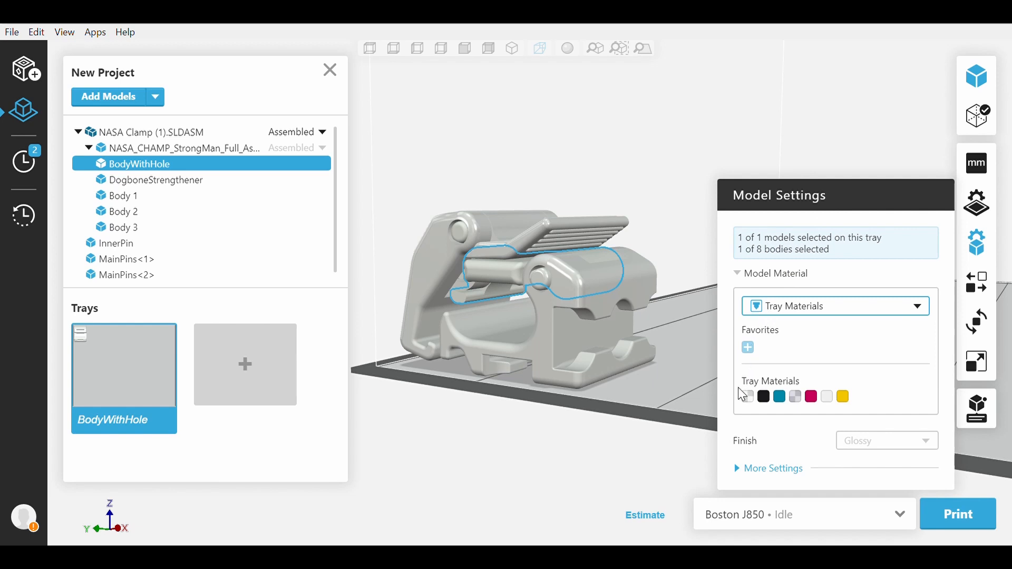
{"action": "mouse_move", "coordinate": [755, 413]}
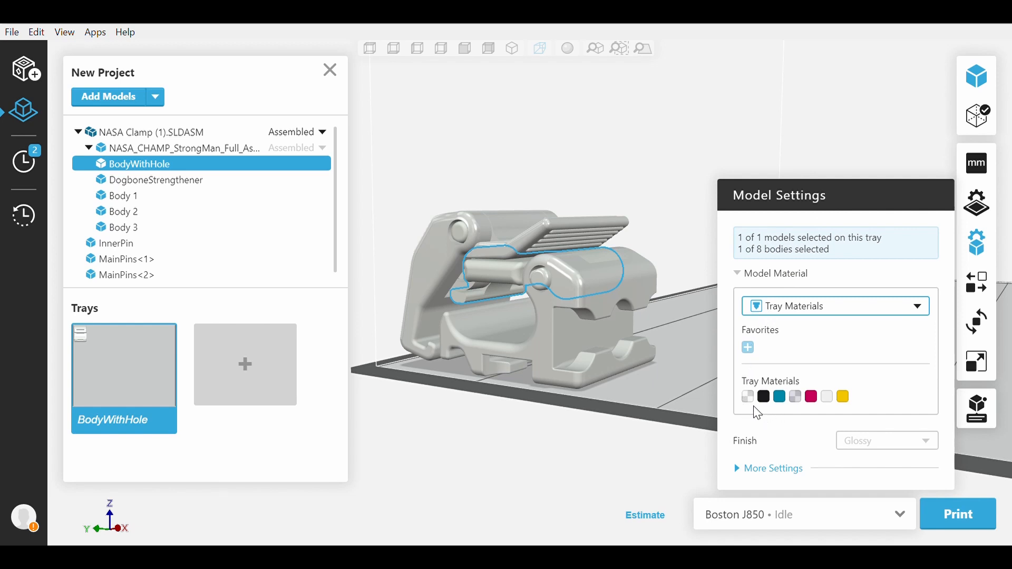
{"action": "mouse_move", "coordinate": [779, 397]}
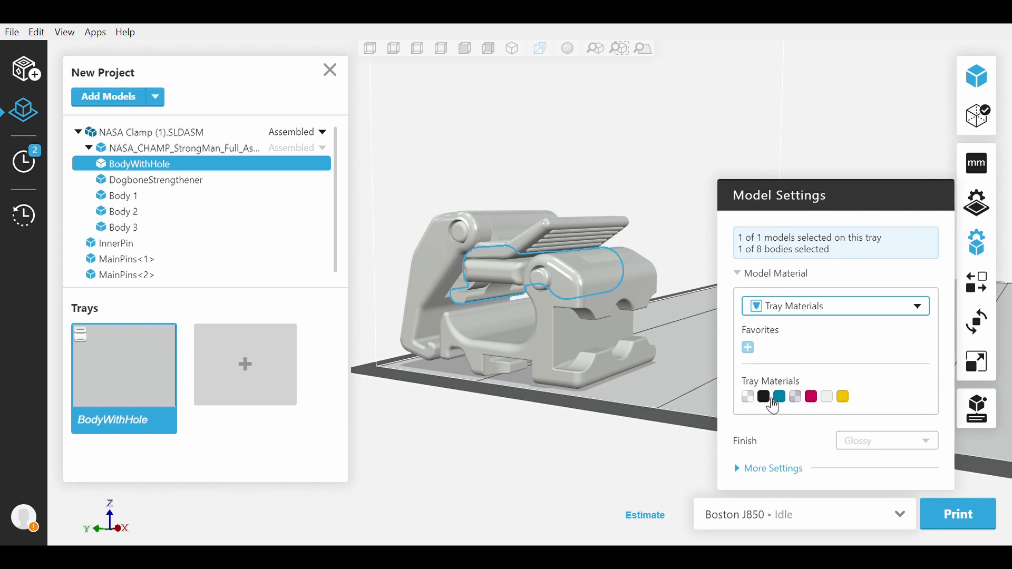
{"action": "mouse_move", "coordinate": [779, 396]}
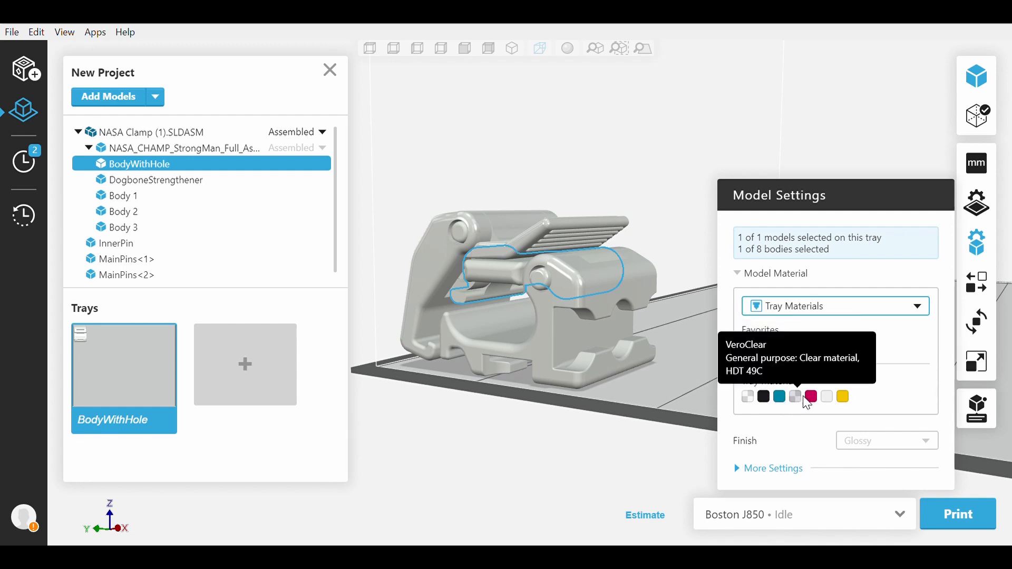
{"action": "mouse_move", "coordinate": [835, 406]}
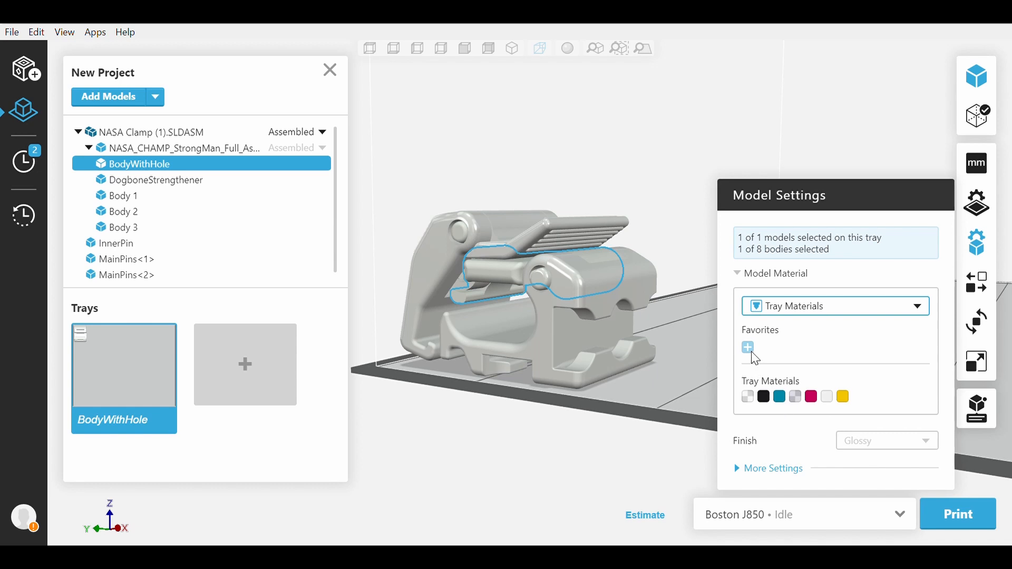
{"action": "left_click", "coordinate": [748, 348]}
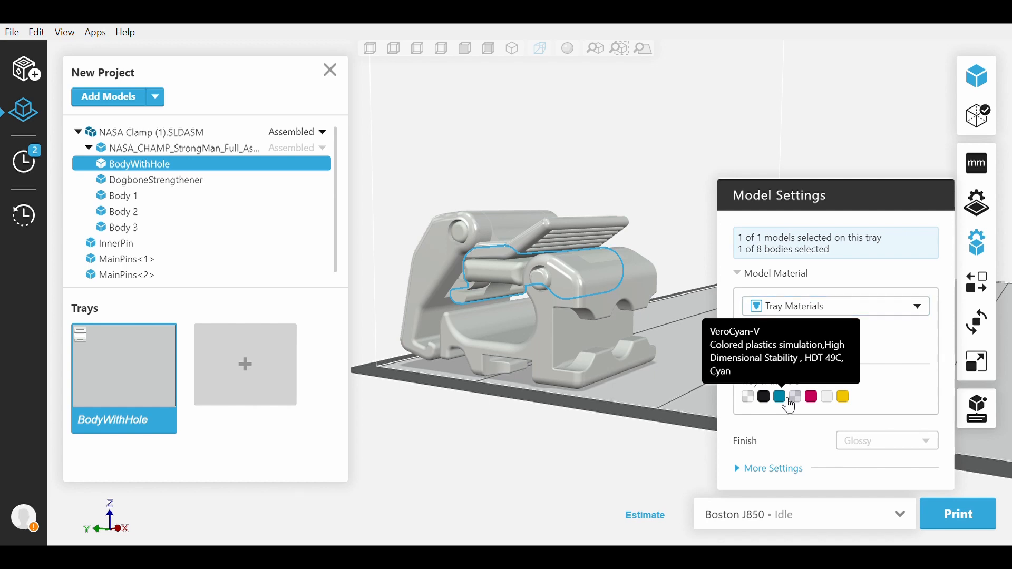
{"action": "left_click", "coordinate": [780, 396]}
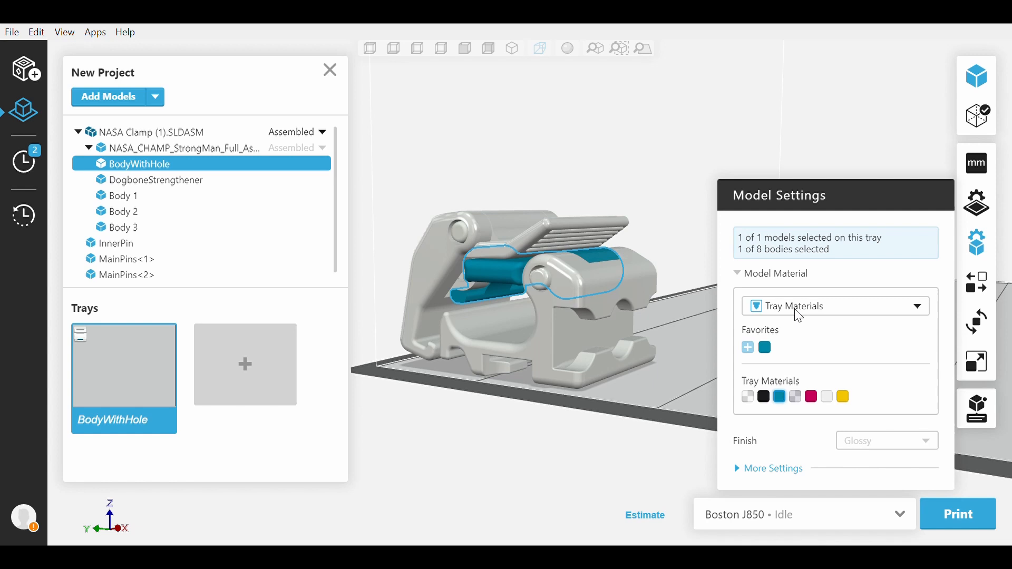
{"action": "left_click", "coordinate": [835, 306]}
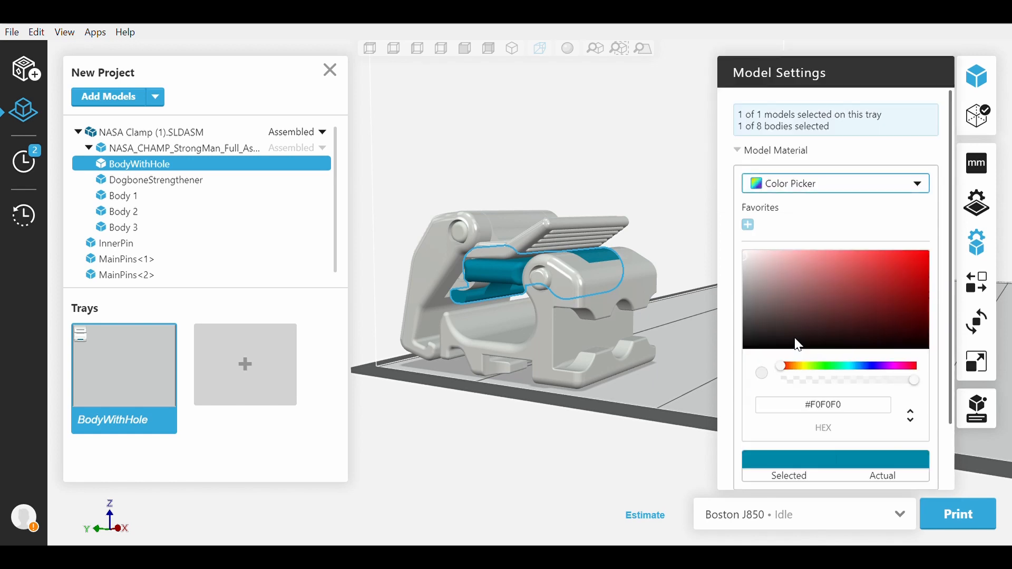
Select Body 3 and tune its colour-picker hue to a deep purple (#941BD8).
{"action": "left_click", "coordinate": [124, 211]}
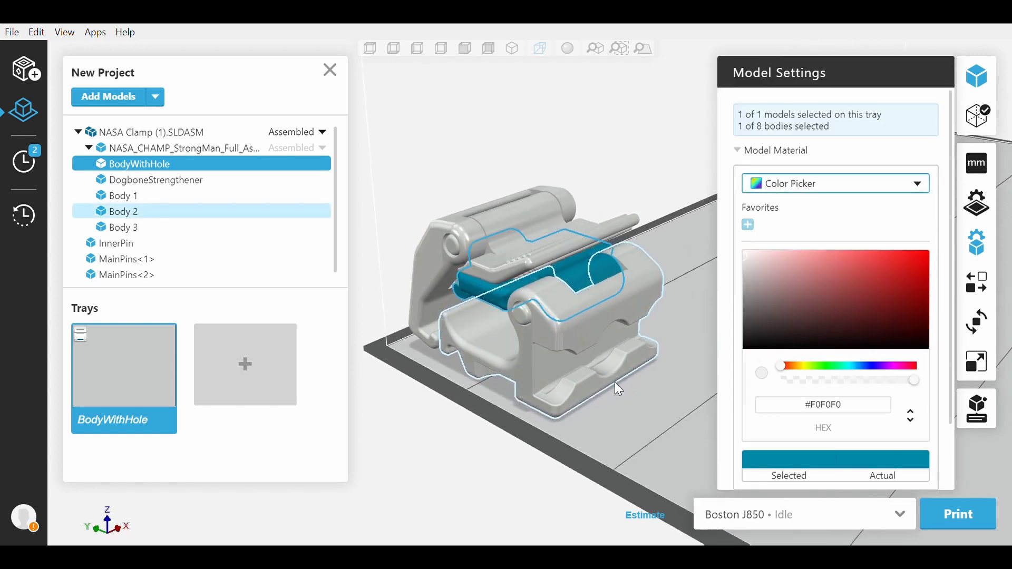
{"action": "left_click", "coordinate": [123, 226]}
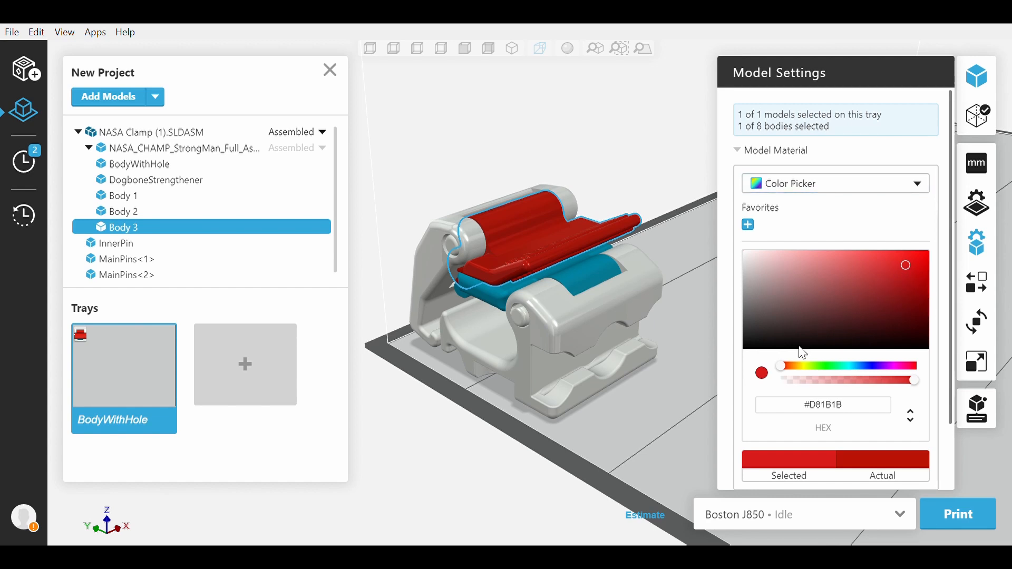
{"action": "left_click", "coordinate": [816, 380]}
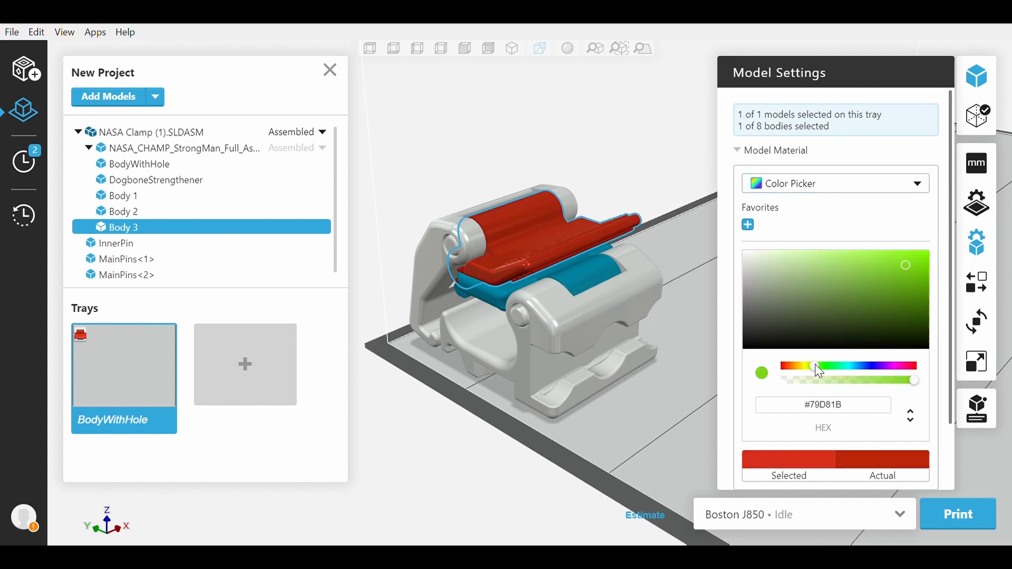
{"action": "left_click_drag", "start_coordinate": [811, 366], "coordinate": [848, 366]}
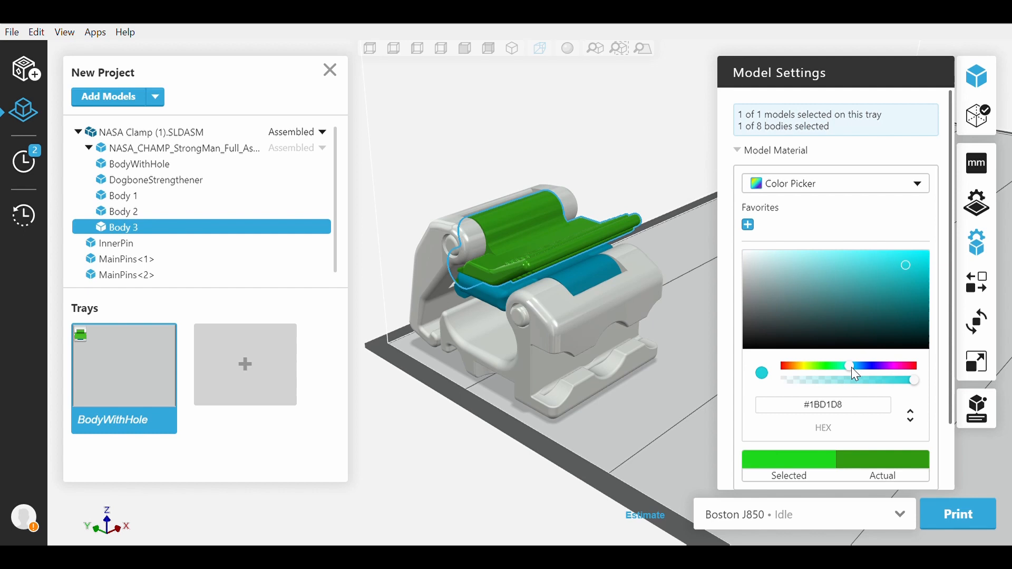
{"action": "left_click_drag", "start_coordinate": [847, 366], "coordinate": [877, 366]}
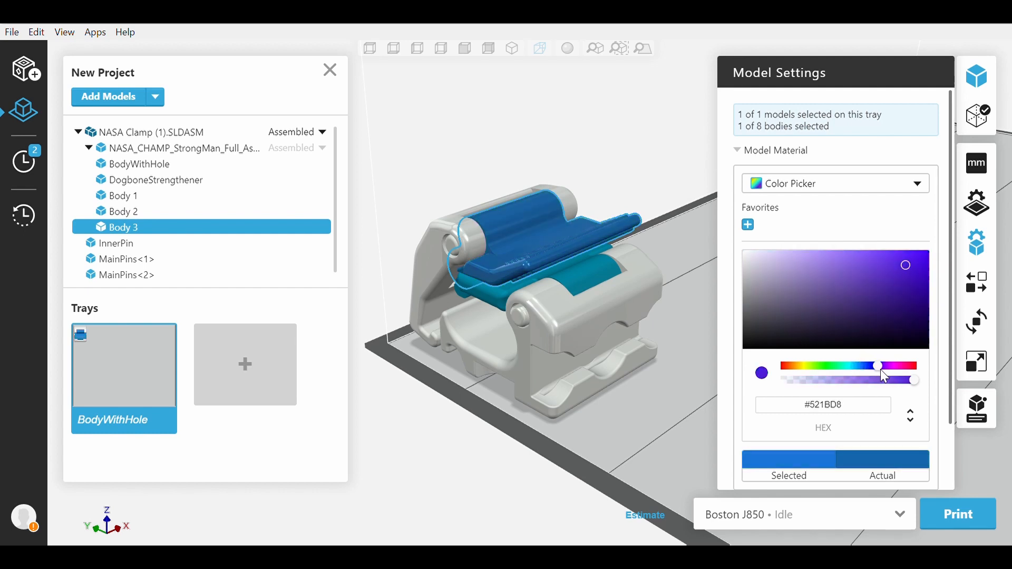
{"action": "left_click_drag", "start_coordinate": [879, 367], "coordinate": [873, 367]}
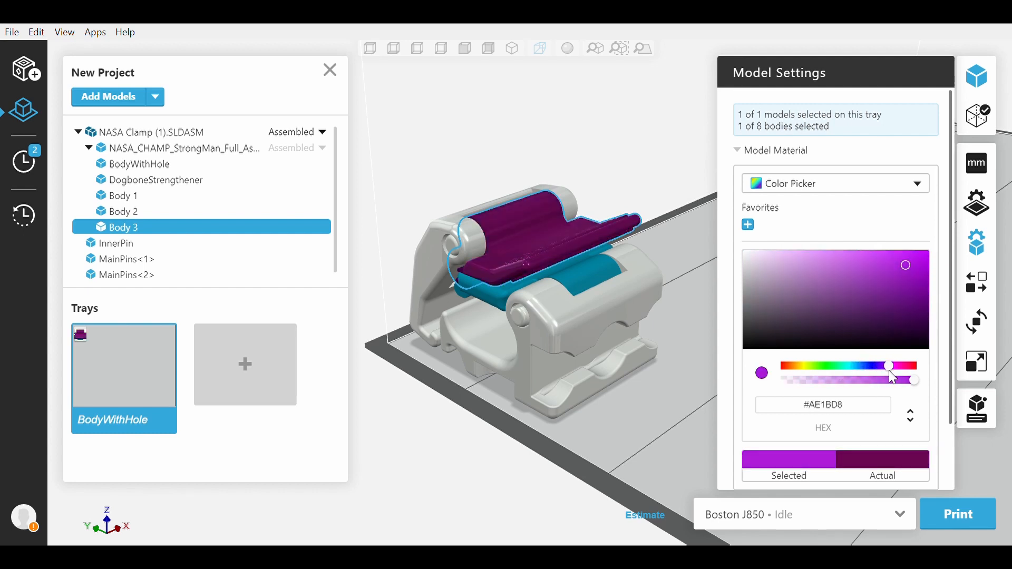
{"action": "left_click_drag", "start_coordinate": [891, 378], "coordinate": [885, 378]}
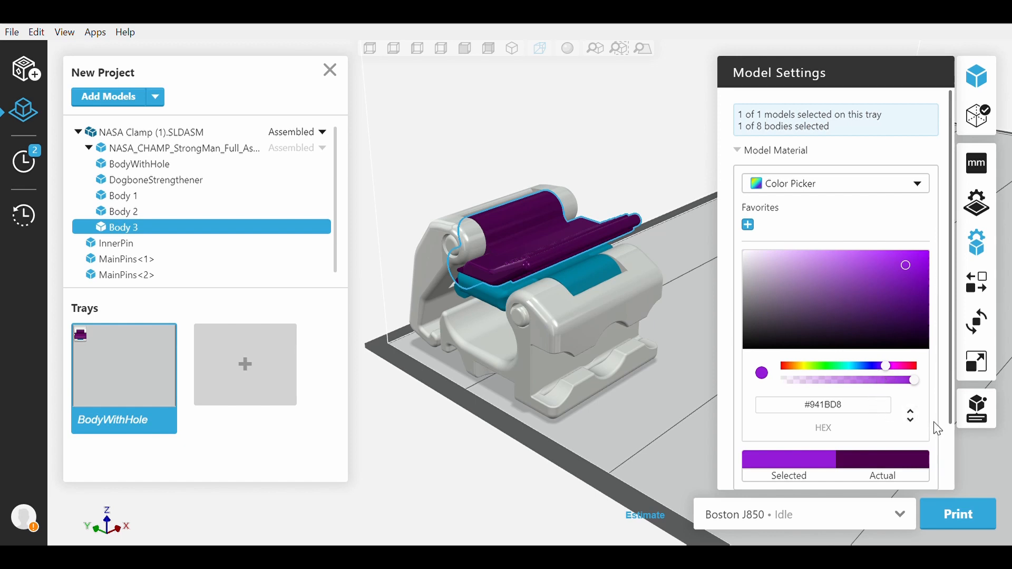
Save the purple as a favourite colour and select Body 2.
{"action": "left_click", "coordinate": [910, 416]}
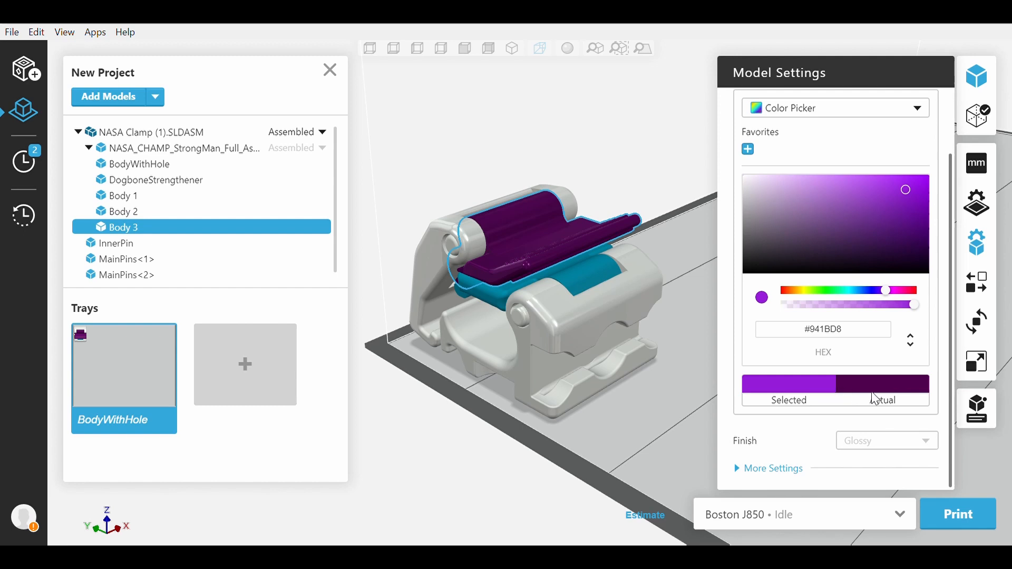
{"action": "mouse_move", "coordinate": [833, 390]}
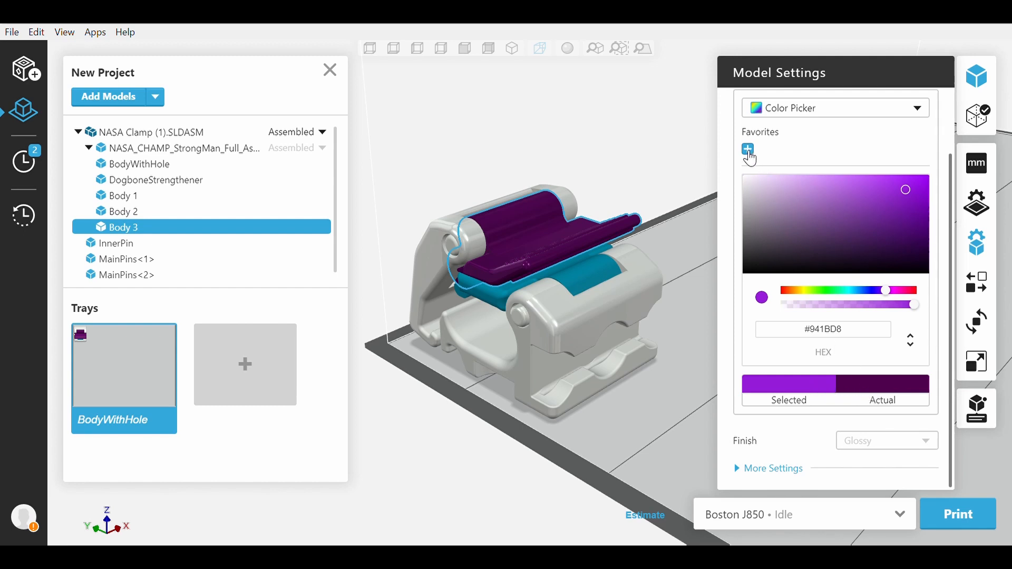
{"action": "left_click", "coordinate": [748, 149]}
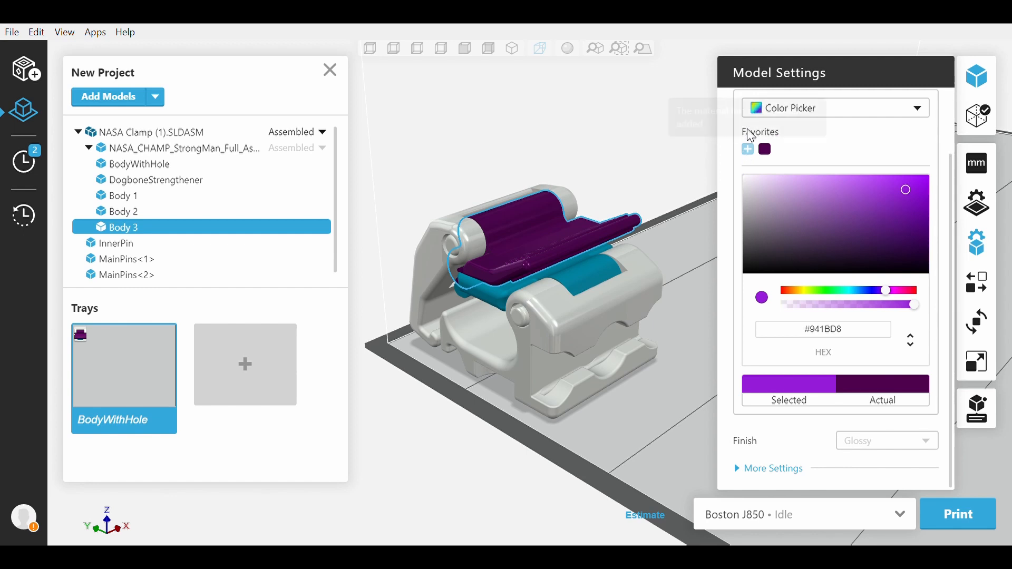
{"action": "left_click", "coordinate": [124, 210]}
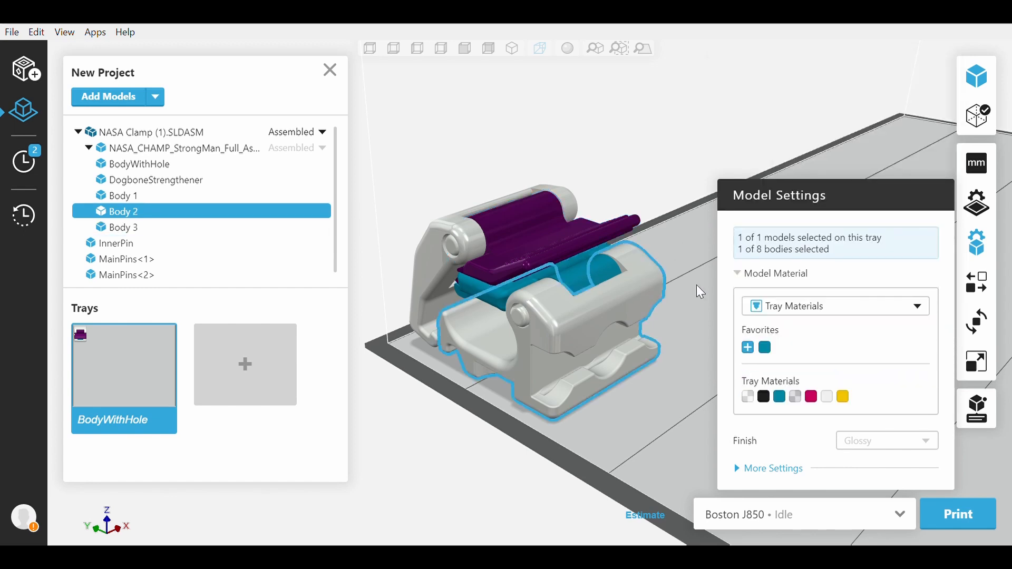
Give Body 2 the Strong Reddish Orange digital-material mix.
{"action": "left_click", "coordinate": [834, 306]}
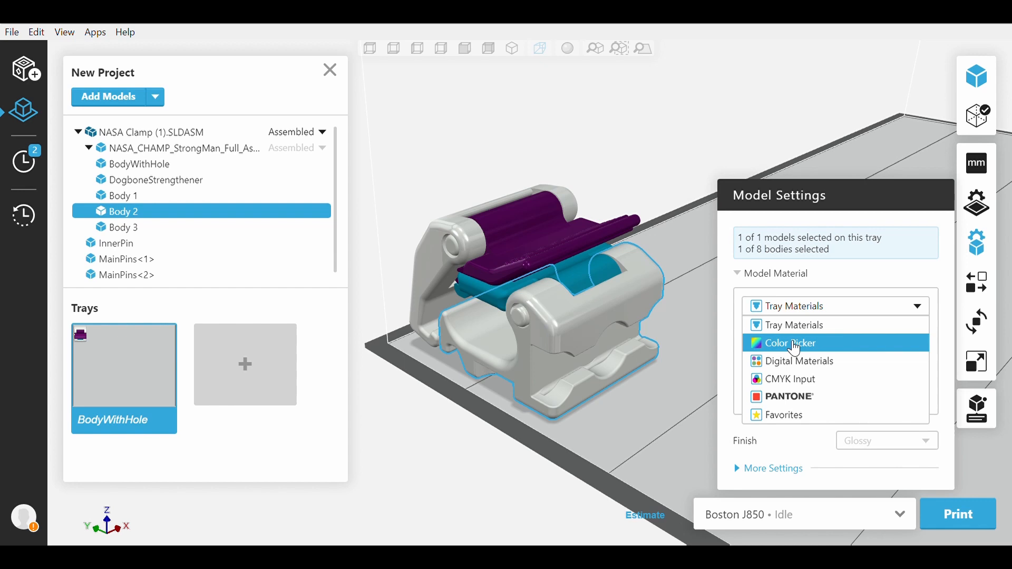
{"action": "left_click", "coordinate": [799, 361]}
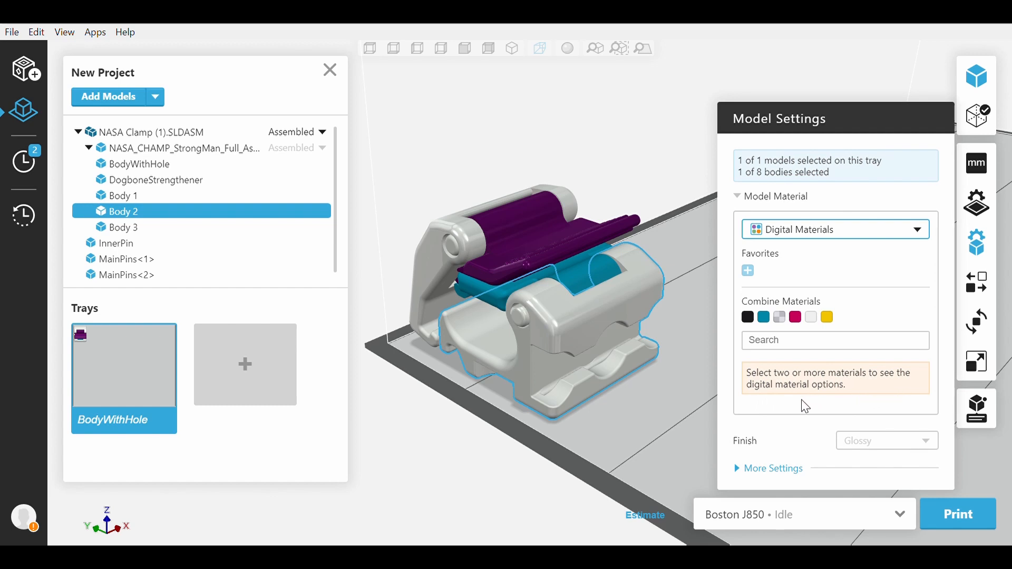
{"action": "mouse_move", "coordinate": [796, 400]}
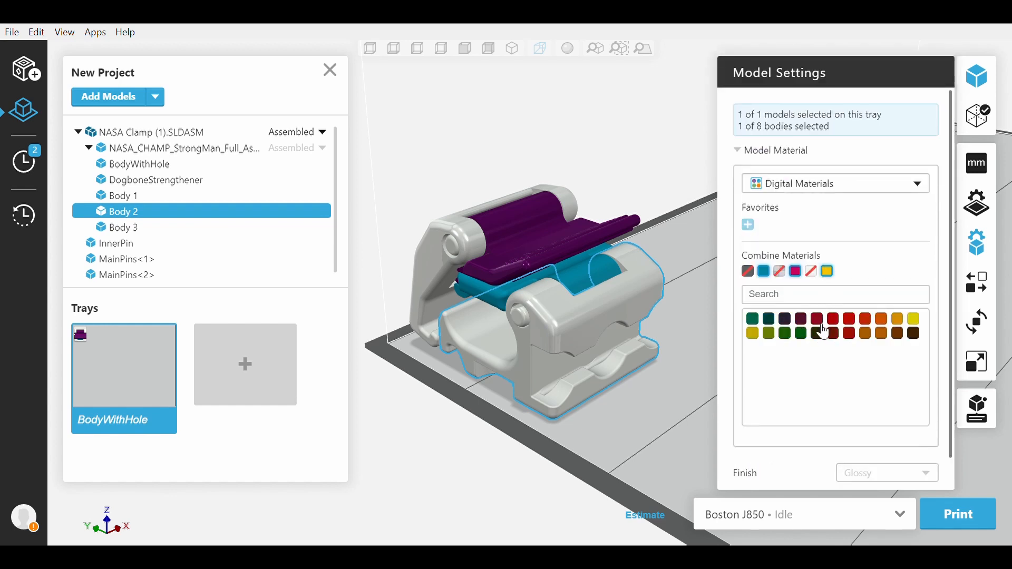
{"action": "mouse_move", "coordinate": [896, 318]}
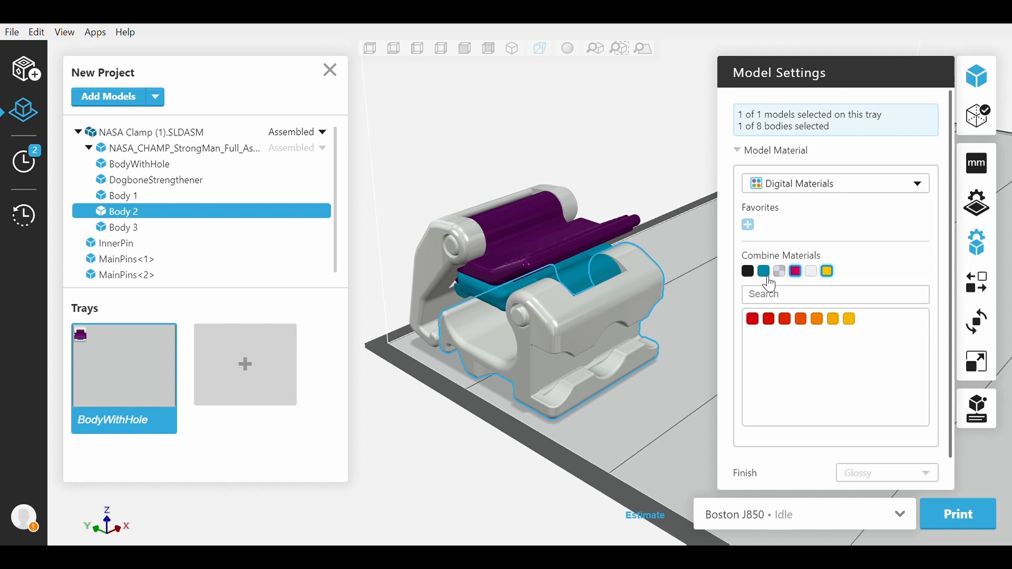
{"action": "mouse_move", "coordinate": [795, 271]}
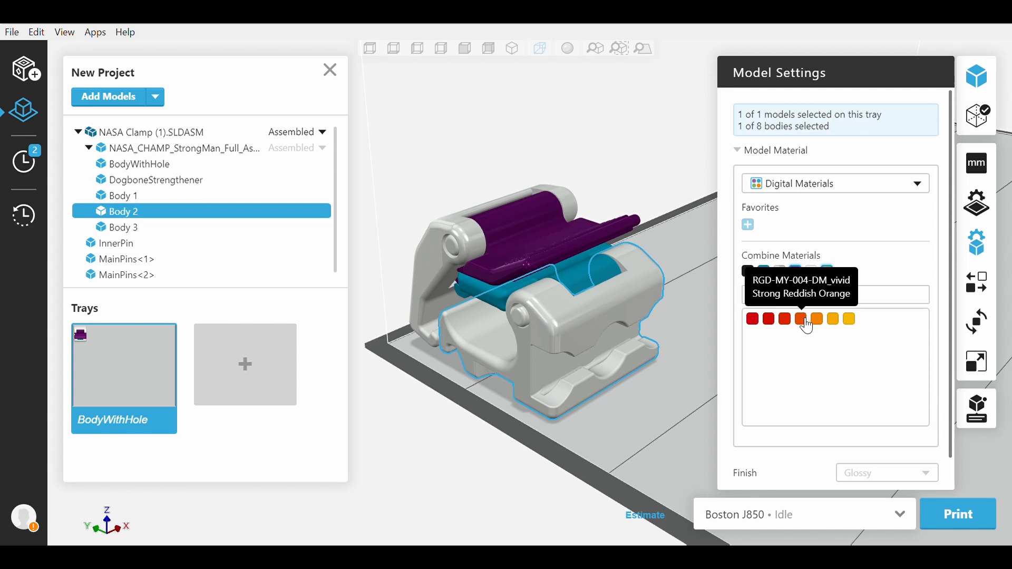
{"action": "left_click", "coordinate": [800, 319]}
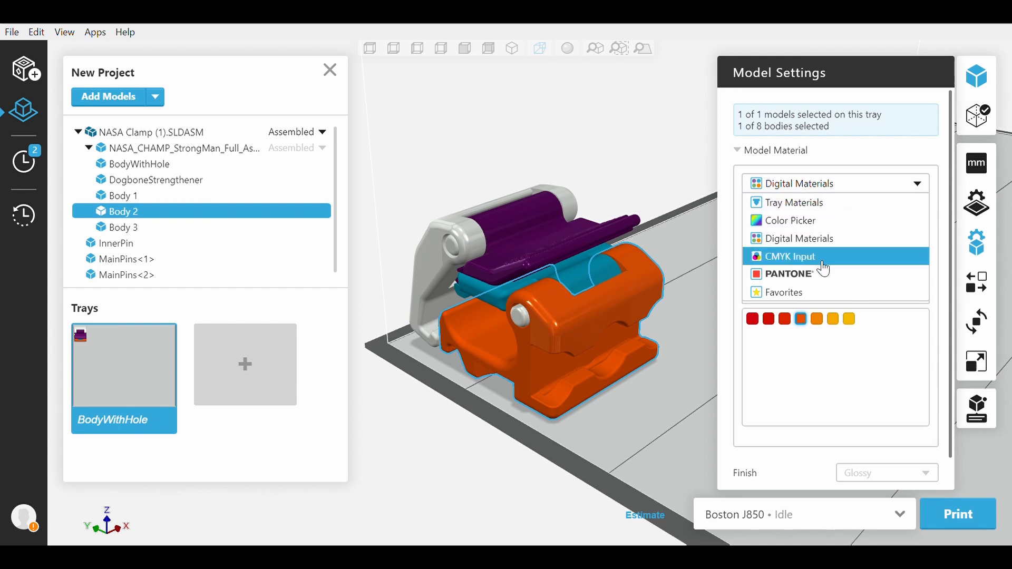
Apply 20% C, M, Y, K and W taupe to Body 2 and save it as favourite.
{"action": "left_click", "coordinate": [788, 256]}
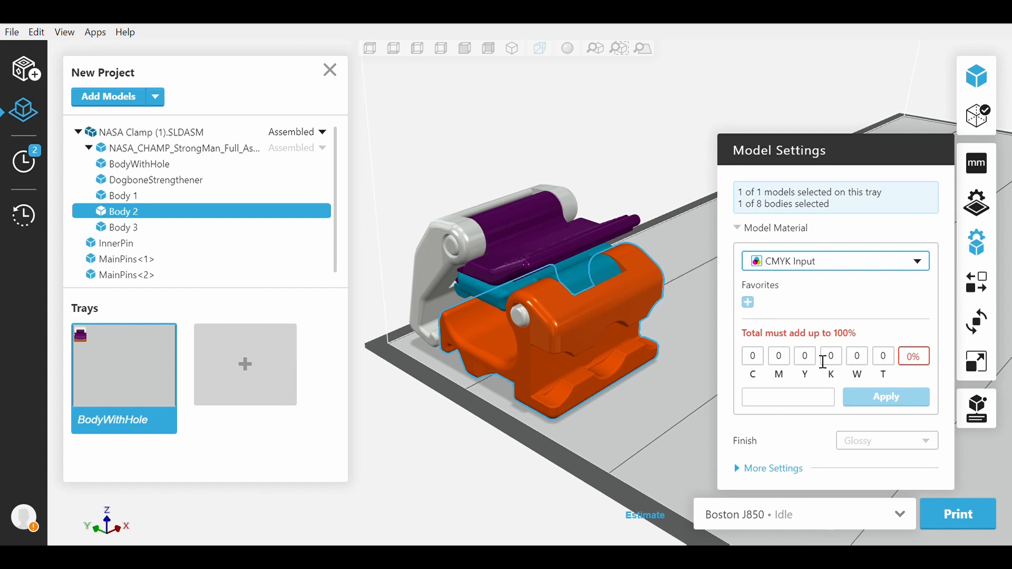
{"action": "mouse_move", "coordinate": [752, 355]}
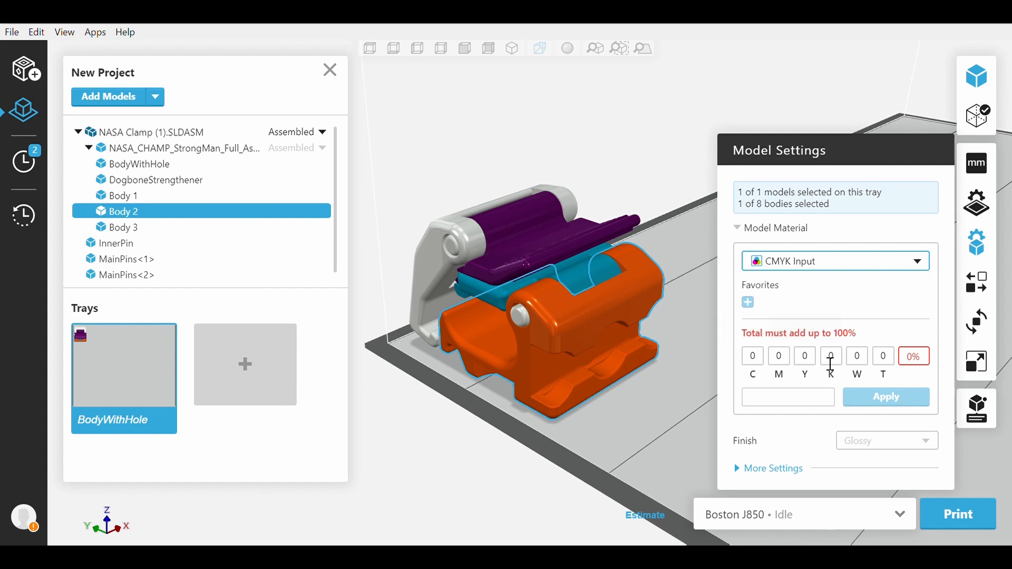
{"action": "mouse_move", "coordinate": [857, 362]}
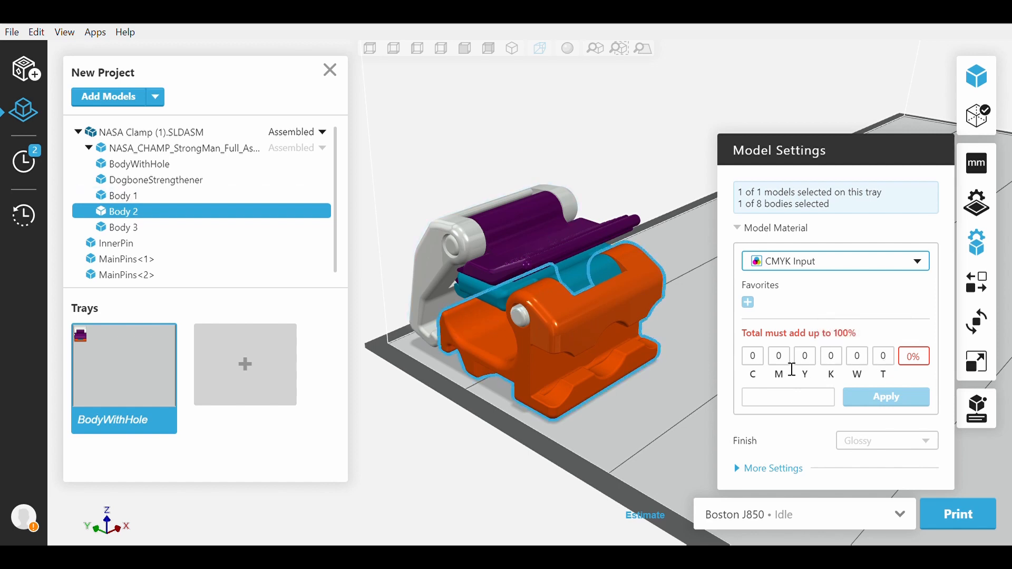
{"action": "type", "text": "2"}
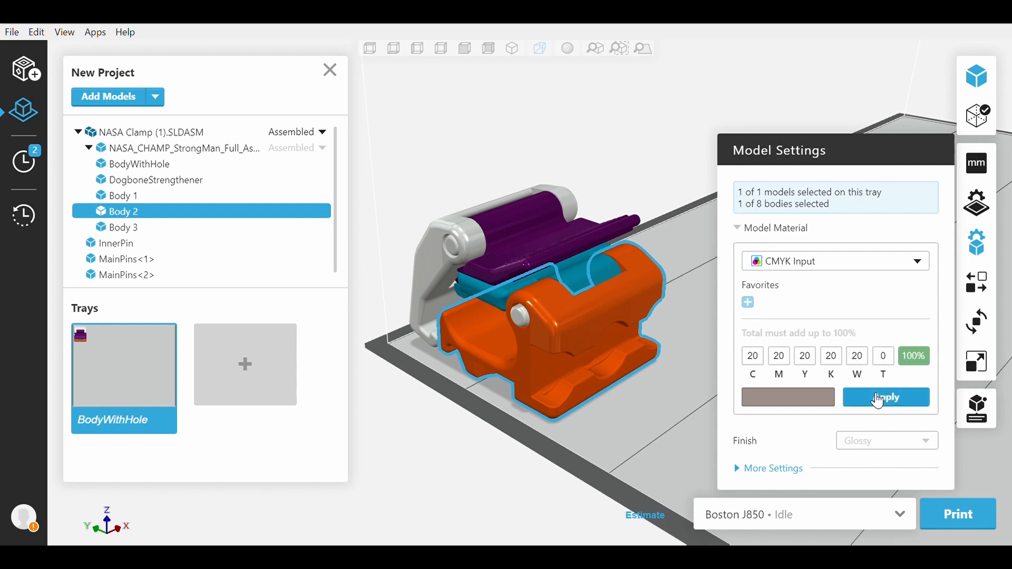
{"action": "left_click", "coordinate": [885, 396]}
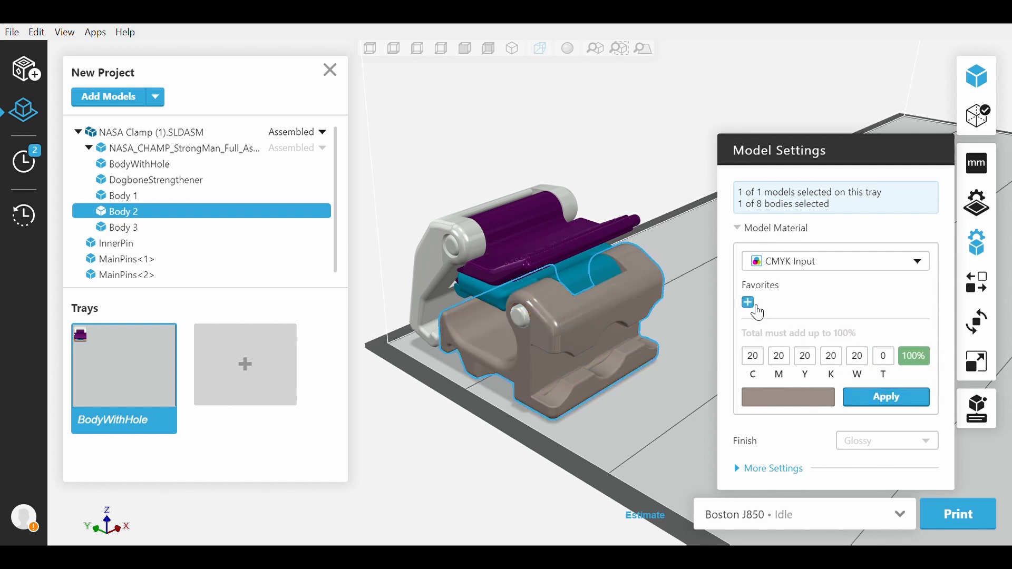
{"action": "left_click", "coordinate": [834, 261]}
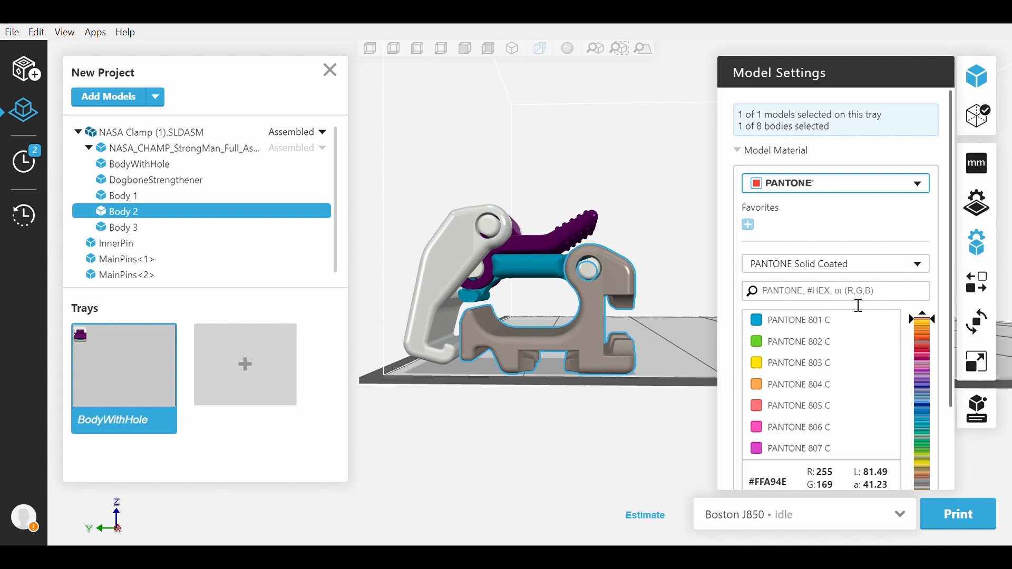
{"action": "mouse_move", "coordinate": [870, 266]}
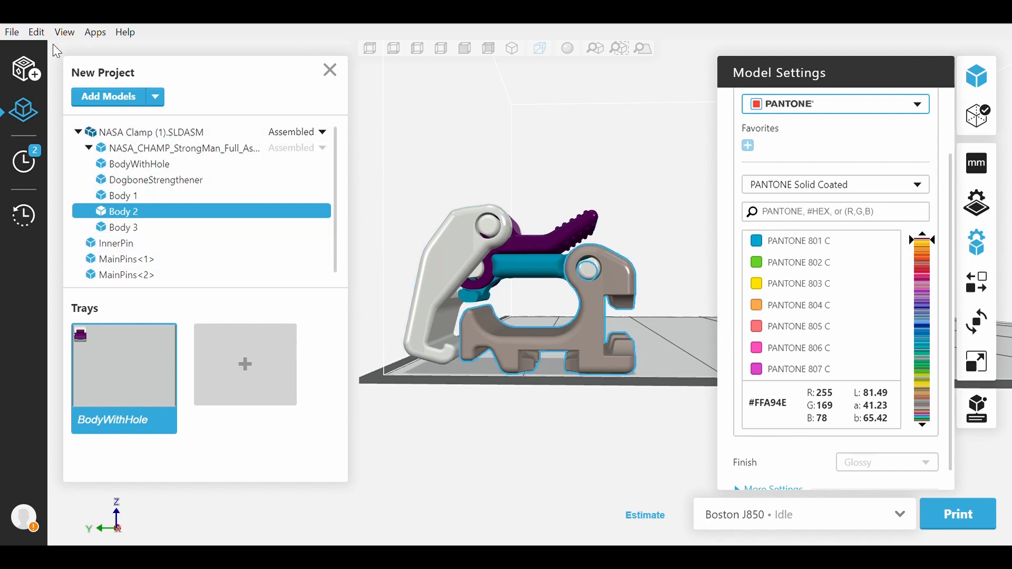
{"action": "mouse_move", "coordinate": [20, 187]}
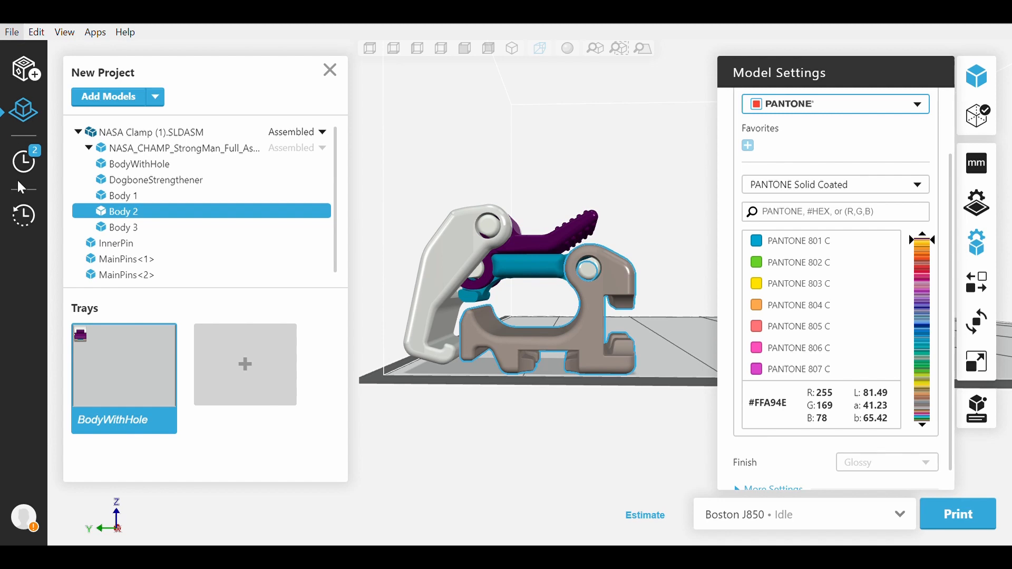
{"action": "mouse_move", "coordinate": [16, 94]}
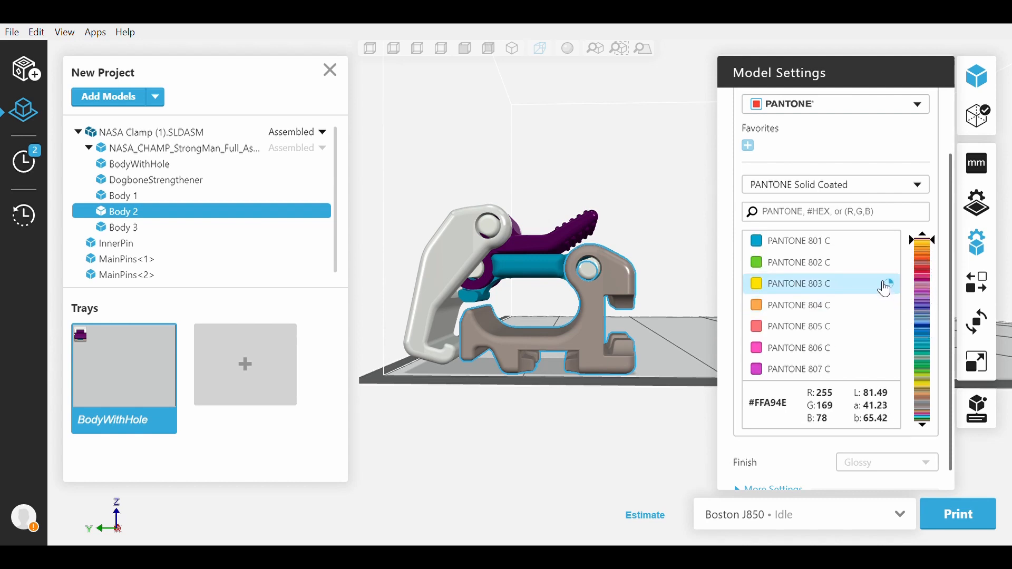
{"action": "mouse_move", "coordinate": [875, 241]}
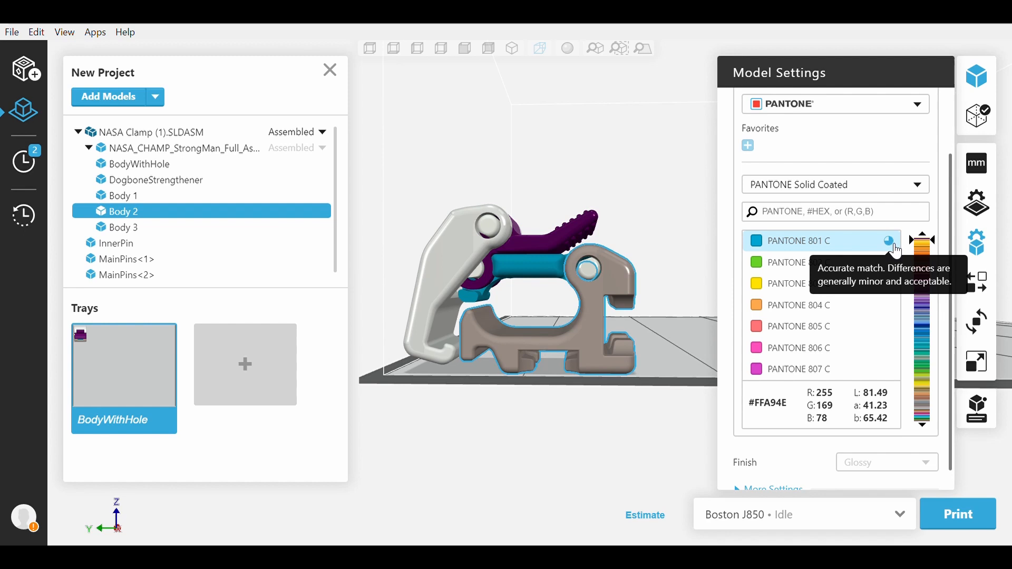
{"action": "mouse_move", "coordinate": [879, 259]}
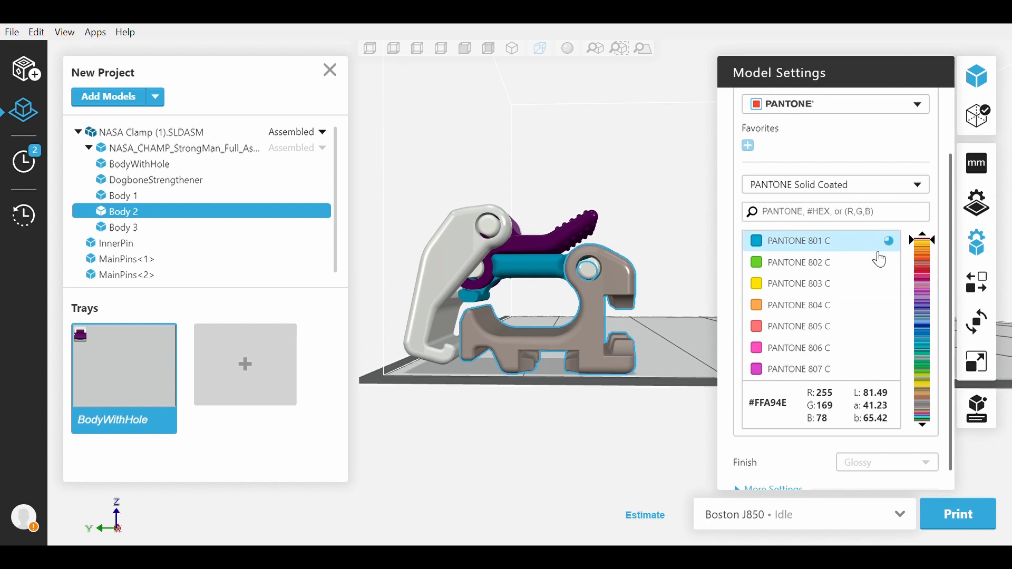
{"action": "mouse_move", "coordinate": [891, 262]}
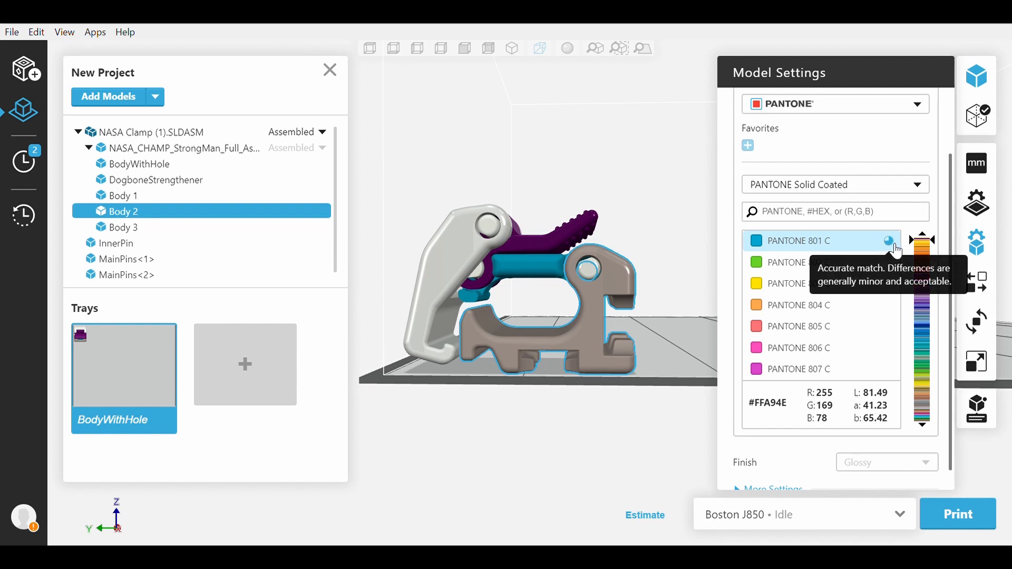
{"action": "mouse_move", "coordinate": [876, 250]}
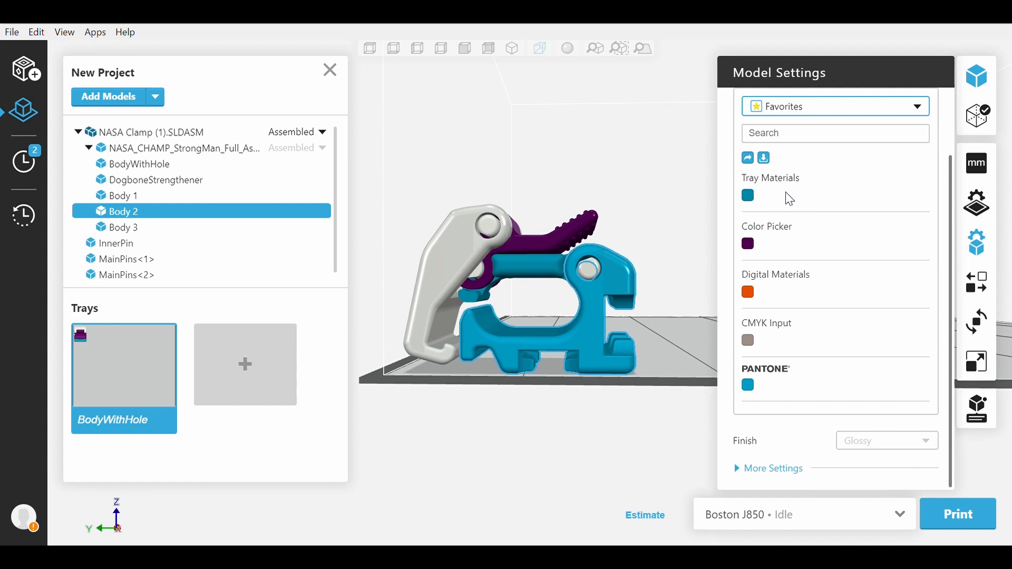
{"action": "mouse_move", "coordinate": [764, 285]}
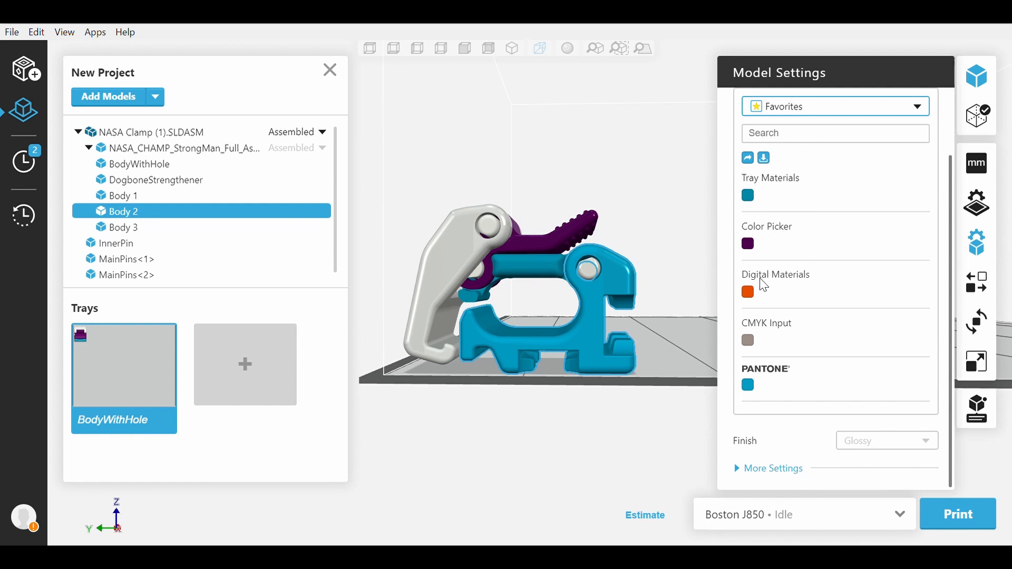
{"action": "mouse_move", "coordinate": [770, 379]}
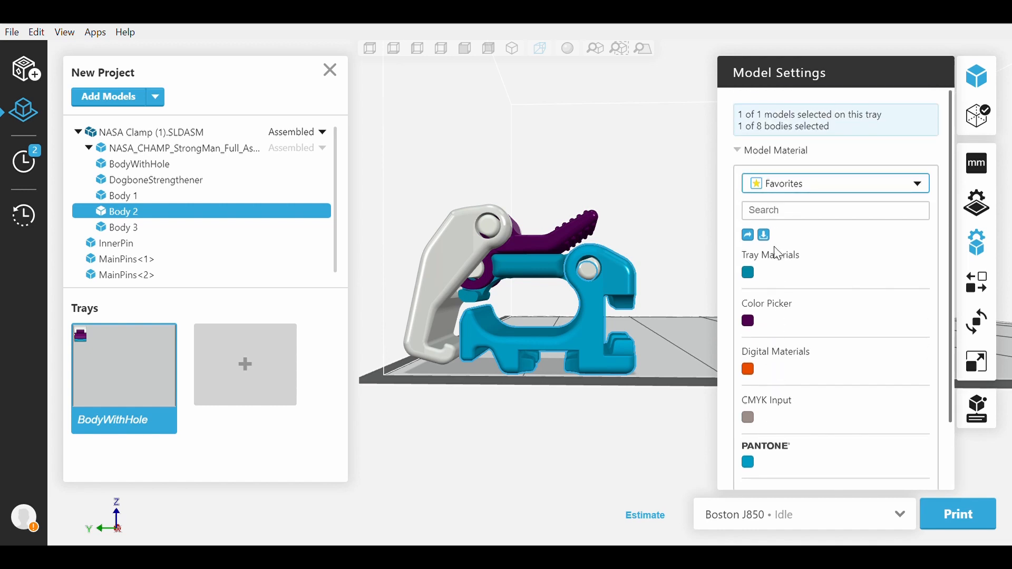
Scroll through the Favorites swatches saved from all five colouring methods.
{"action": "scroll", "scroll_direction": "down", "scroll_amount": 3}
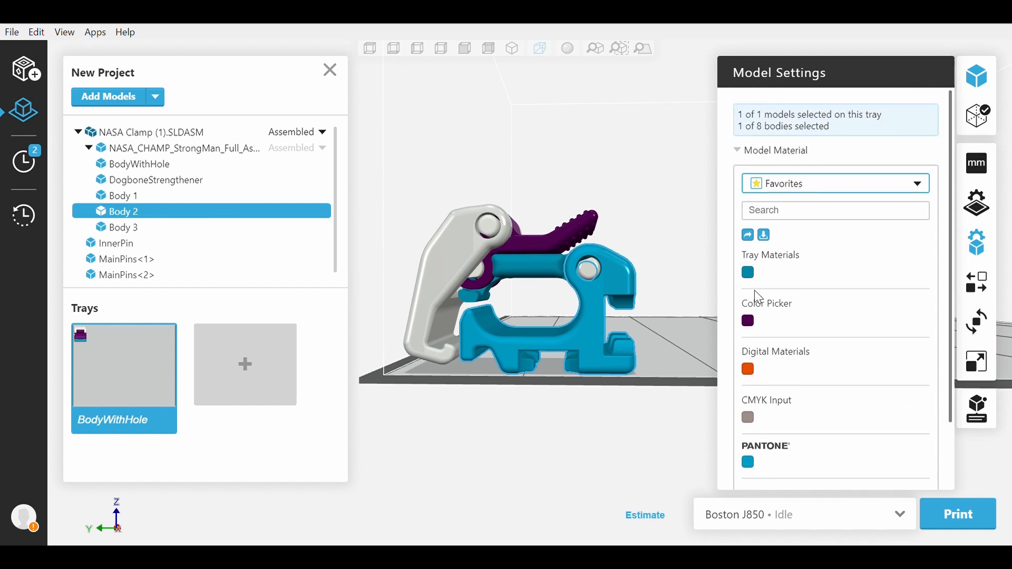
{"action": "mouse_move", "coordinate": [747, 272]}
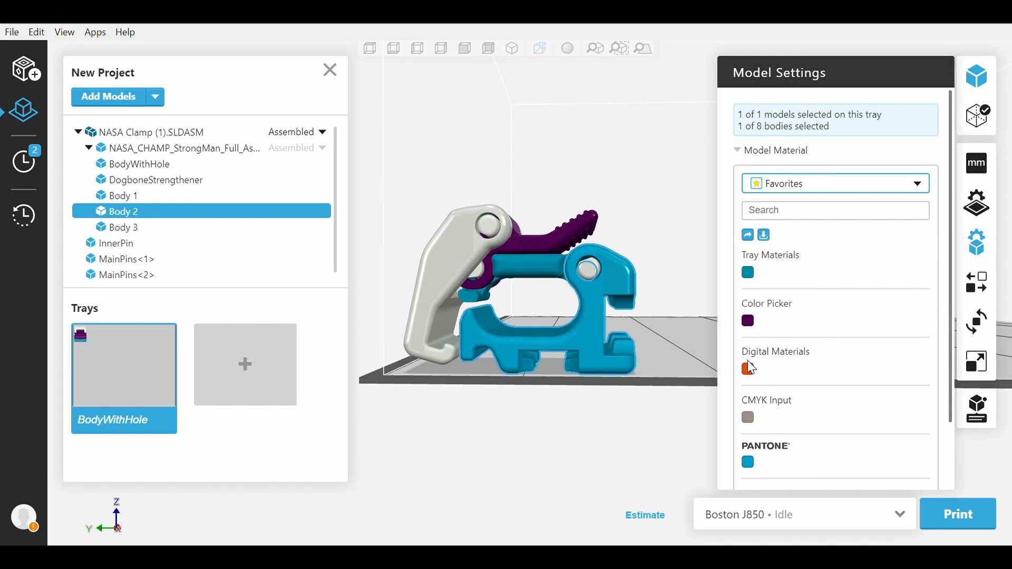
{"action": "mouse_move", "coordinate": [749, 370]}
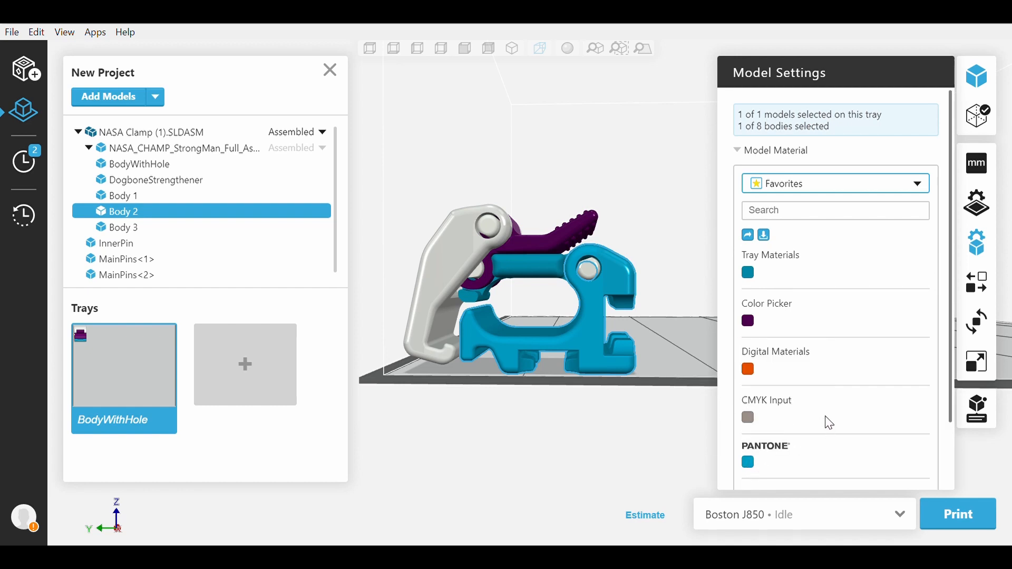
{"action": "scroll", "scroll_direction": "down", "scroll_amount": 3}
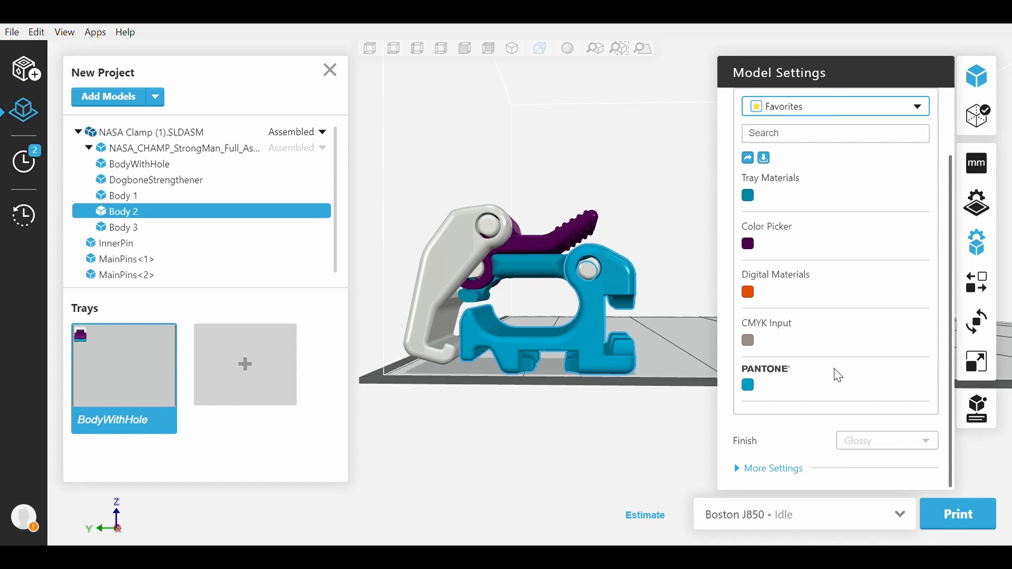